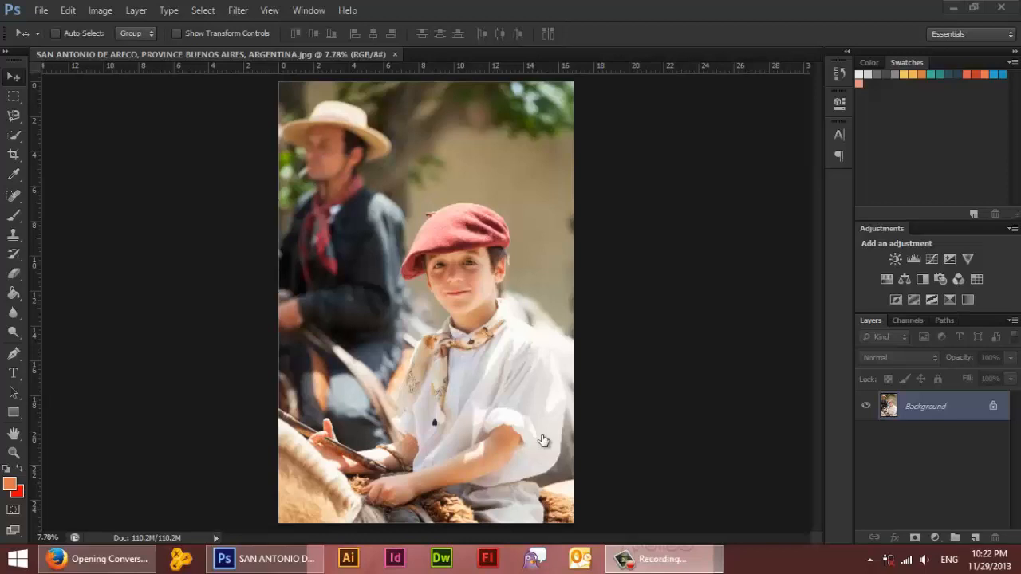
{"action": "mouse_move", "coordinate": [250, 372]}
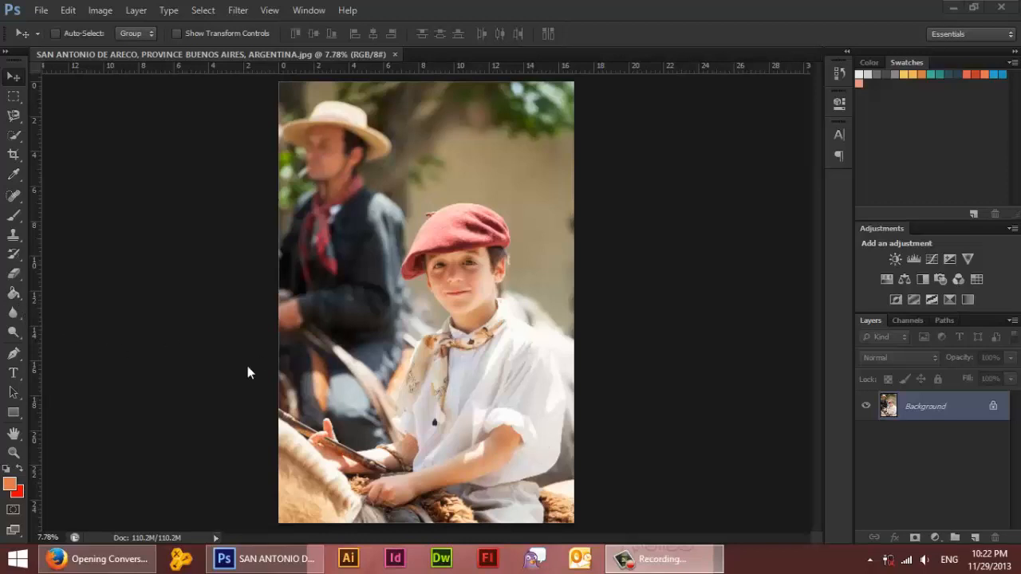
{"action": "mouse_move", "coordinate": [239, 374]}
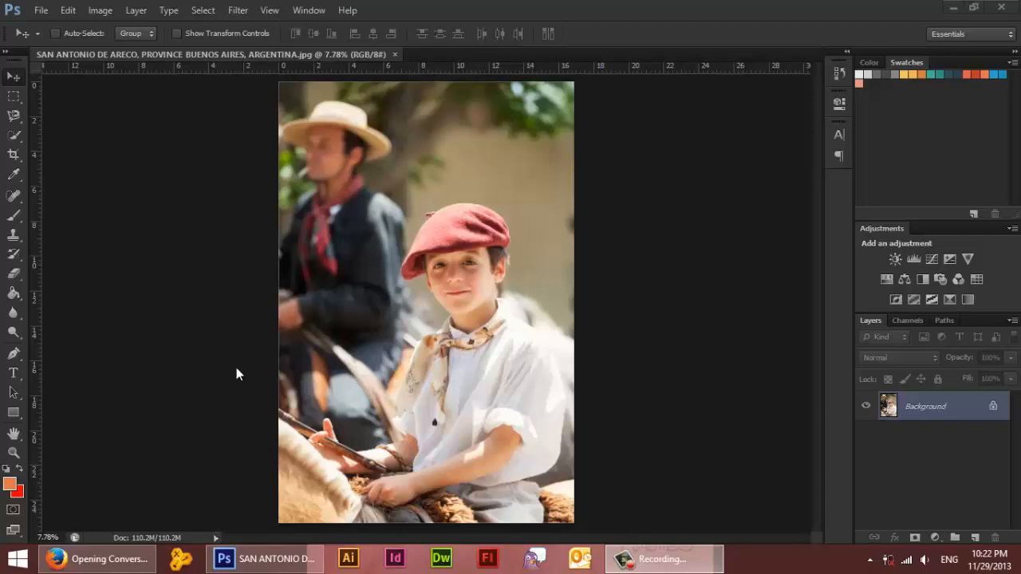
{"action": "mouse_move", "coordinate": [55, 191]}
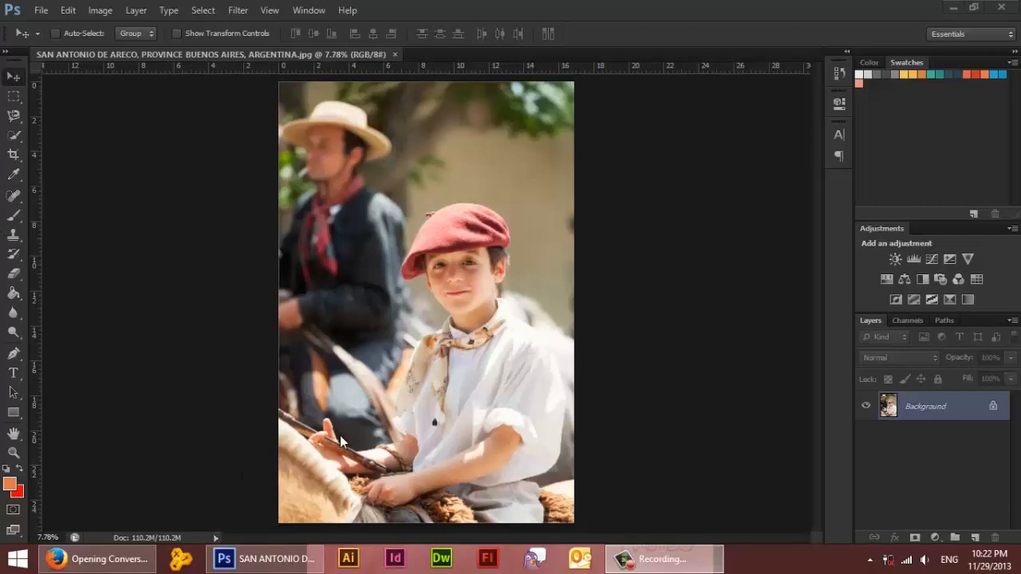
{"action": "mouse_move", "coordinate": [271, 284]}
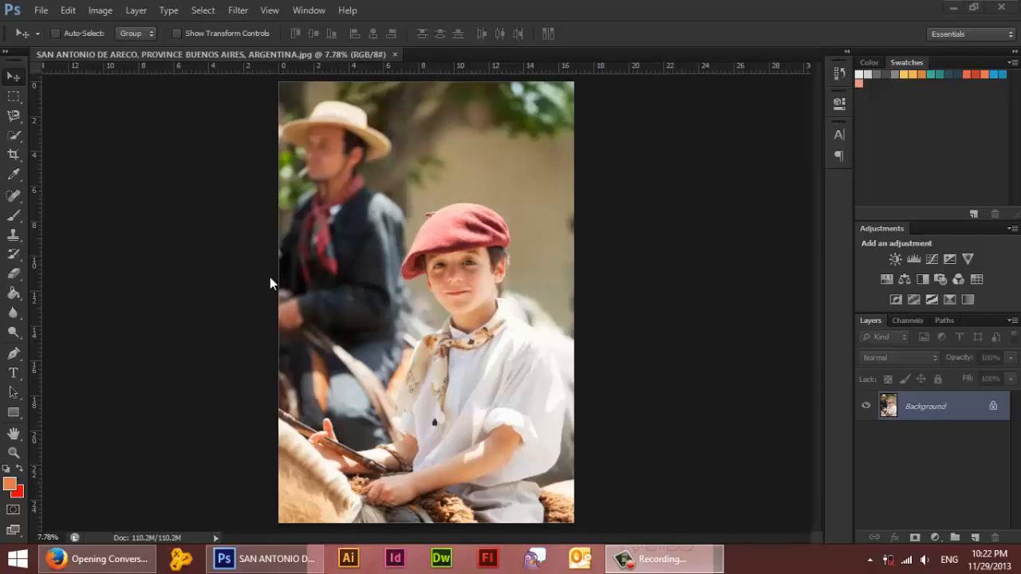
{"action": "mouse_move", "coordinate": [12, 160]}
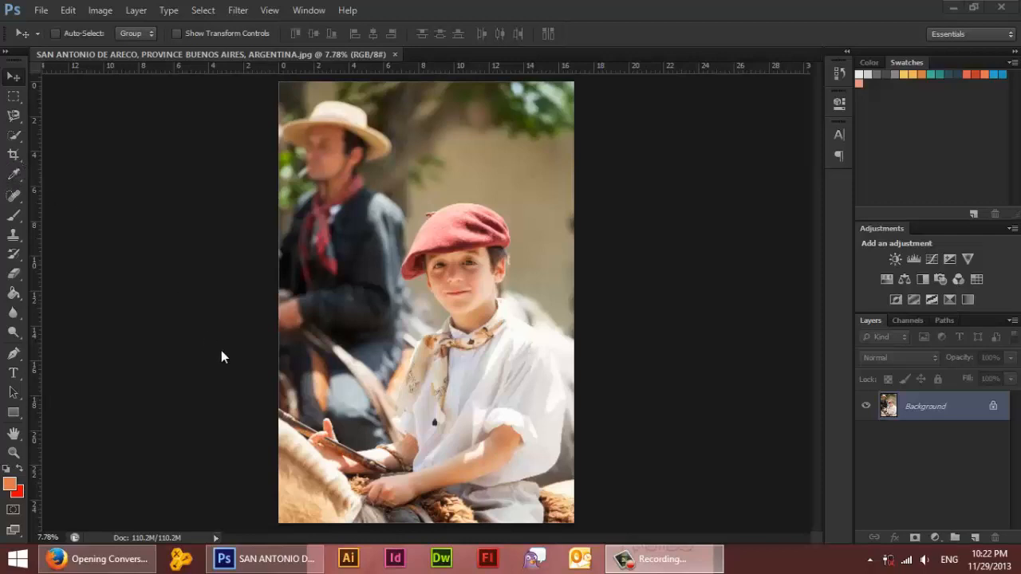
{"action": "mouse_move", "coordinate": [14, 157]}
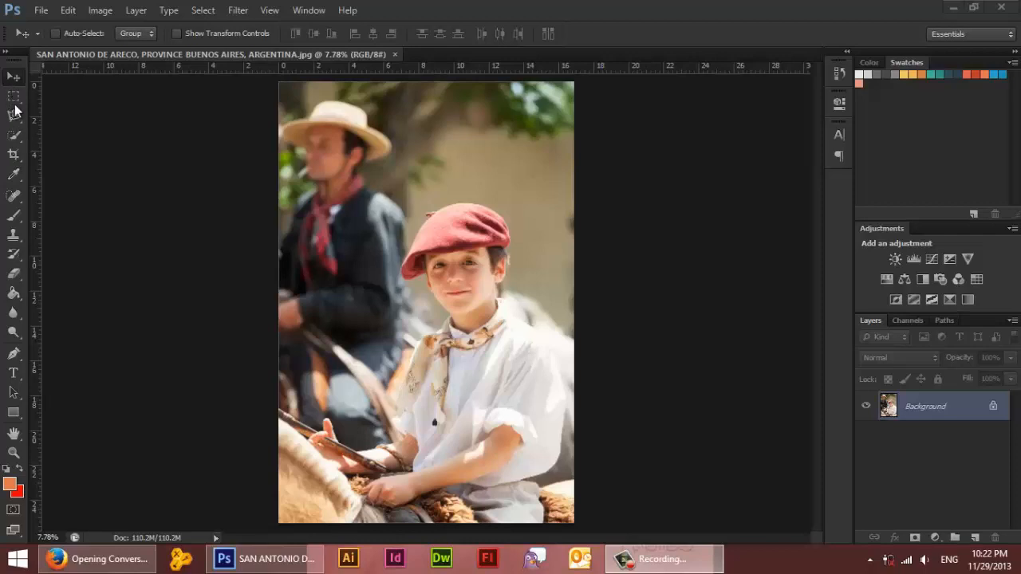
{"action": "mouse_move", "coordinate": [26, 164]}
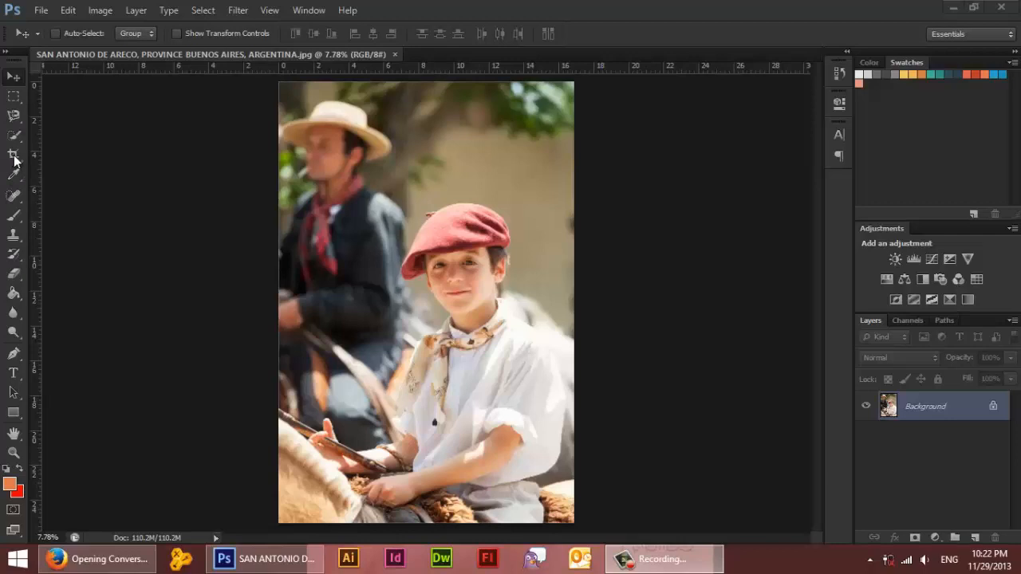
{"action": "mouse_move", "coordinate": [525, 361]}
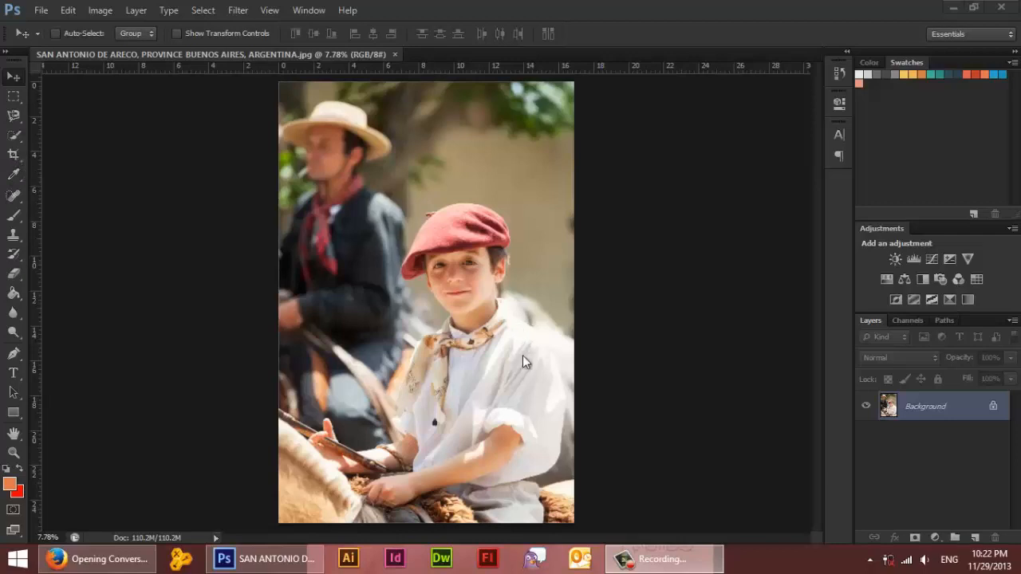
{"action": "mouse_move", "coordinate": [526, 438]}
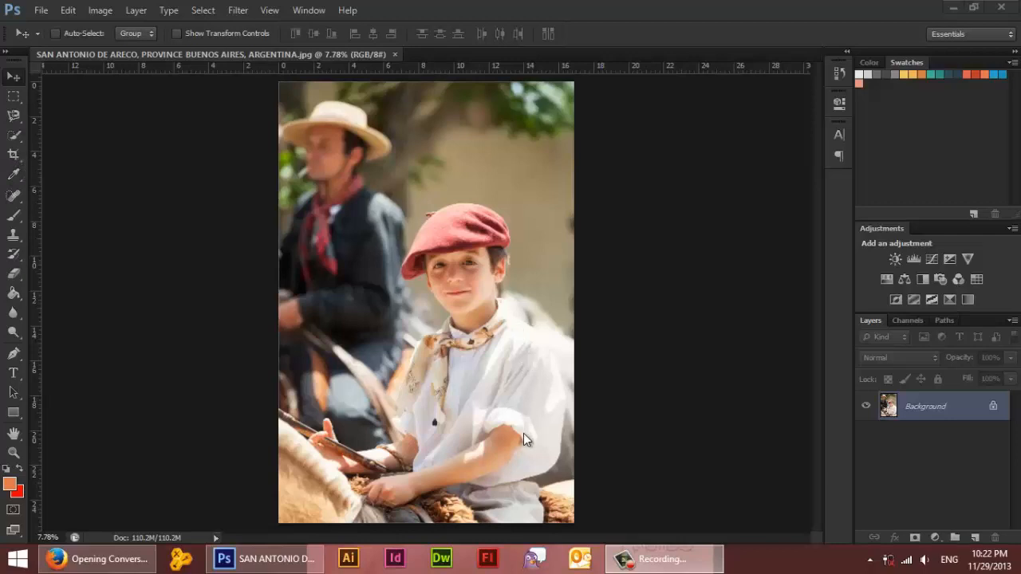
{"action": "mouse_move", "coordinate": [18, 159]}
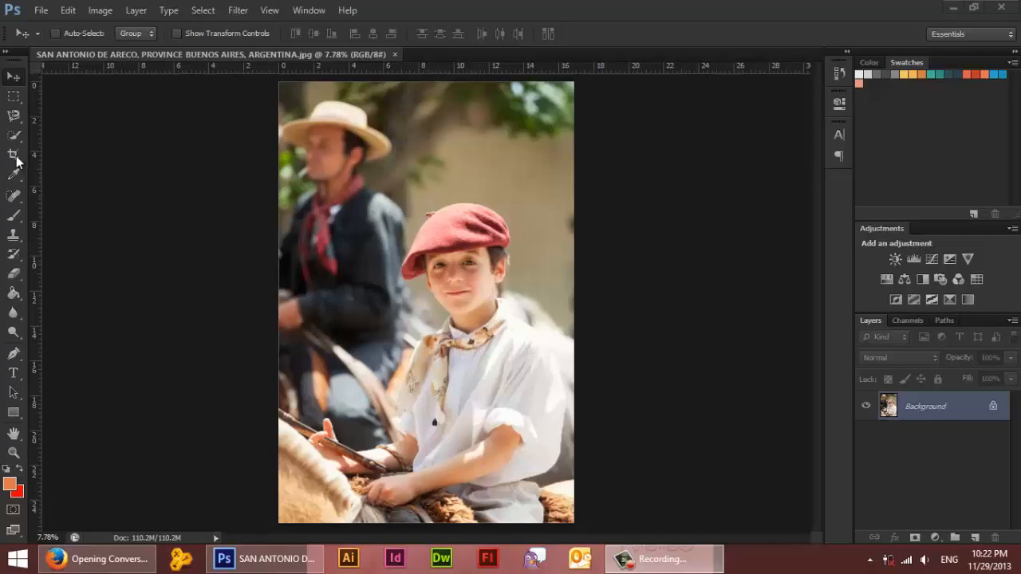
{"action": "mouse_move", "coordinate": [491, 376]}
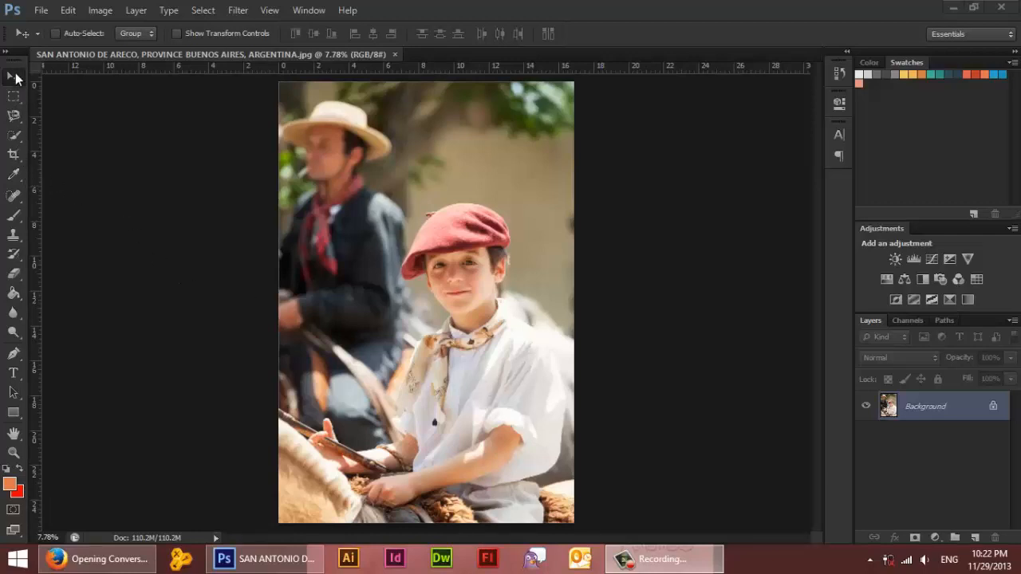
{"action": "mouse_move", "coordinate": [24, 80]}
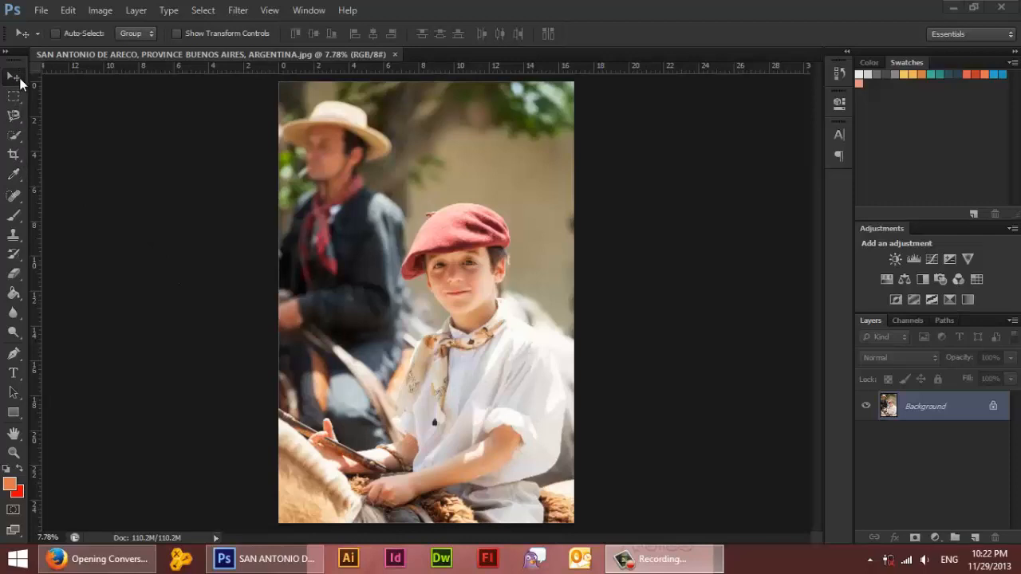
{"action": "mouse_move", "coordinate": [26, 116]}
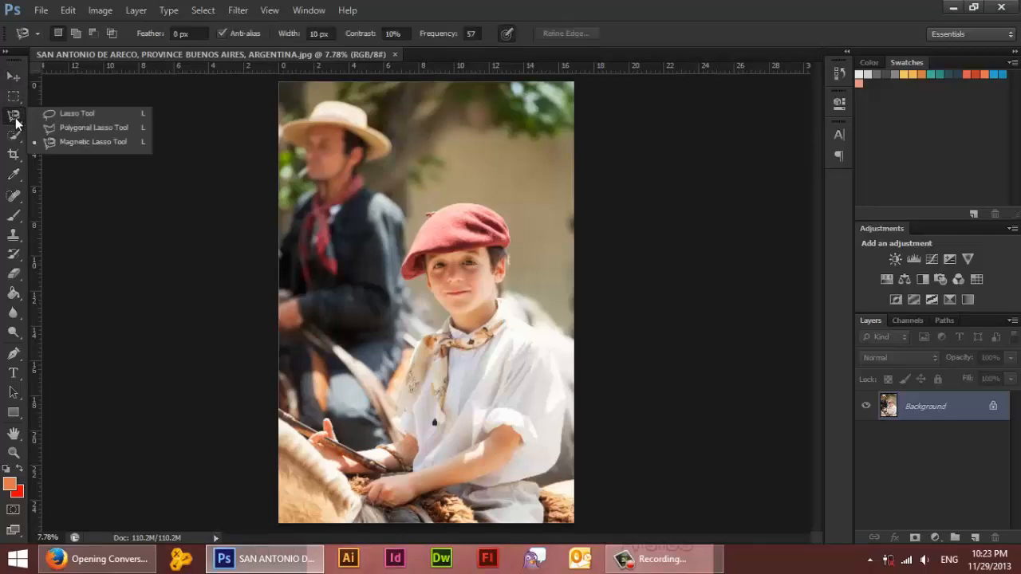
{"action": "mouse_move", "coordinate": [478, 6]}
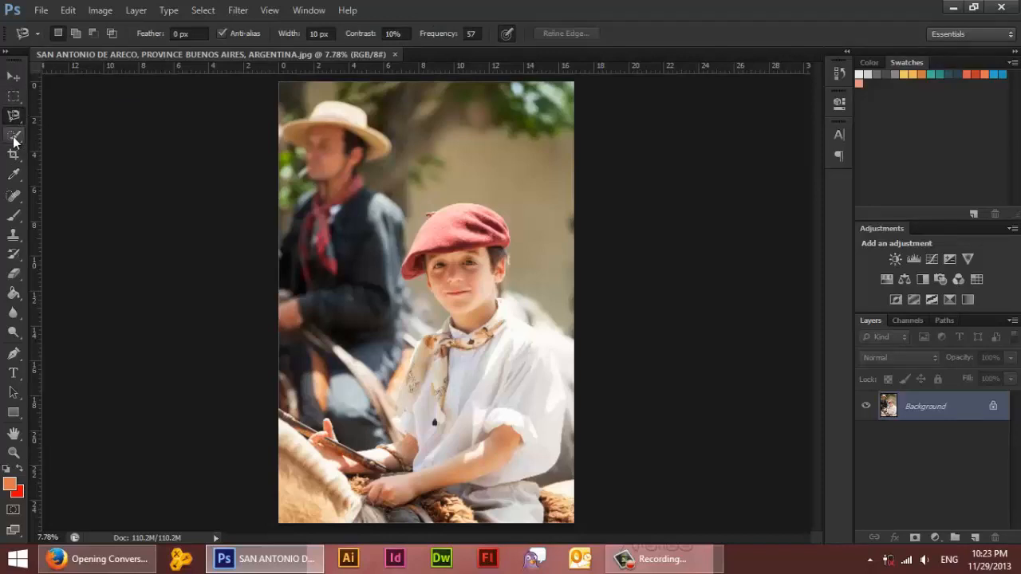
{"action": "mouse_move", "coordinate": [16, 144]}
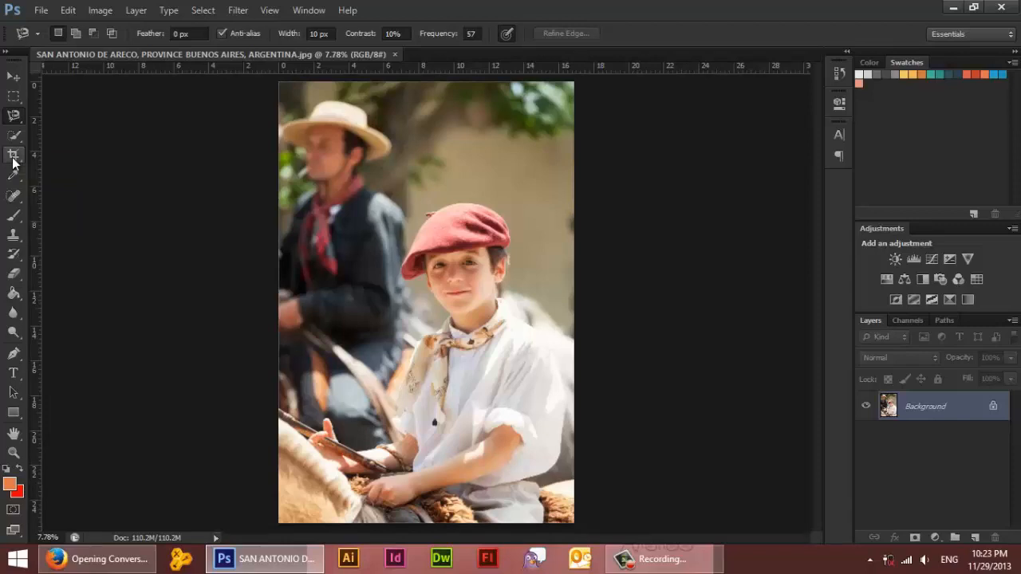
{"action": "mouse_move", "coordinate": [20, 183]}
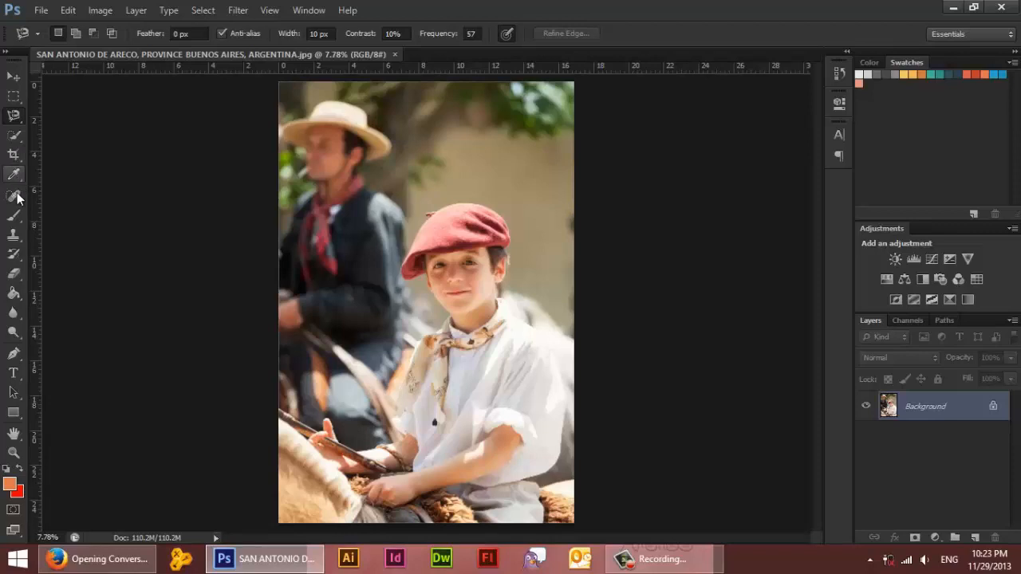
{"action": "mouse_move", "coordinate": [18, 196]}
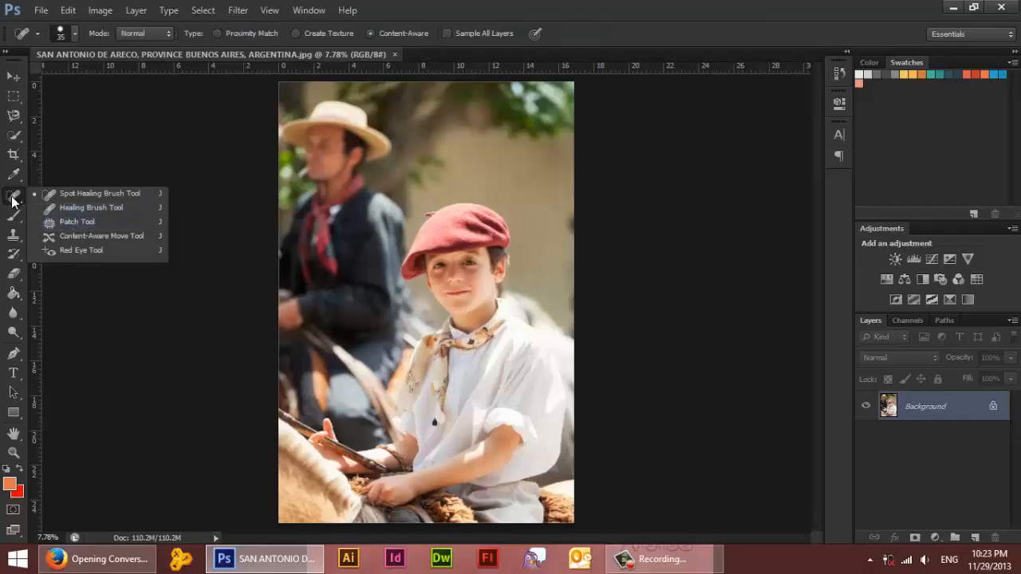
Step: Pick the Spot Healing Brush, then switch to the Crop tool to frame the photo
{"action": "left_click", "coordinate": [13, 193]}
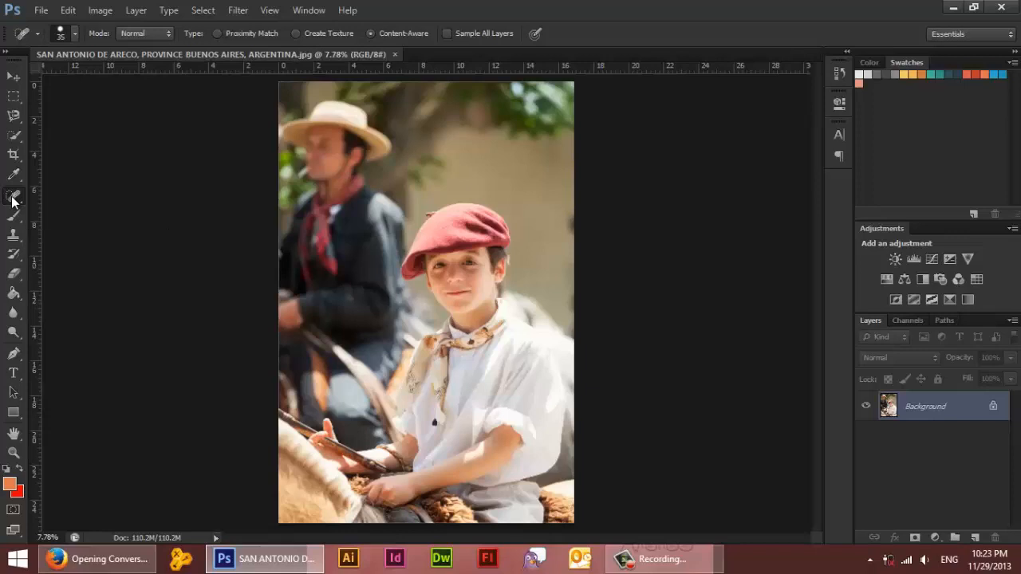
{"action": "left_click", "coordinate": [13, 155]}
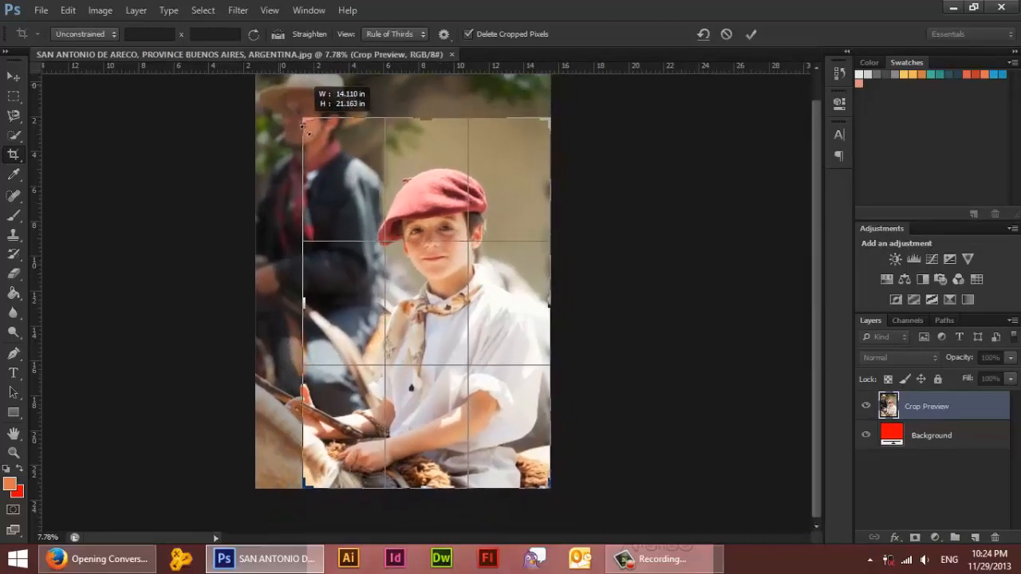
Step: Reshape and reposition the crop frame tightly around the boy, excluding most of the man
{"action": "left_click_drag", "start_coordinate": [301, 122], "coordinate": [335, 167]}
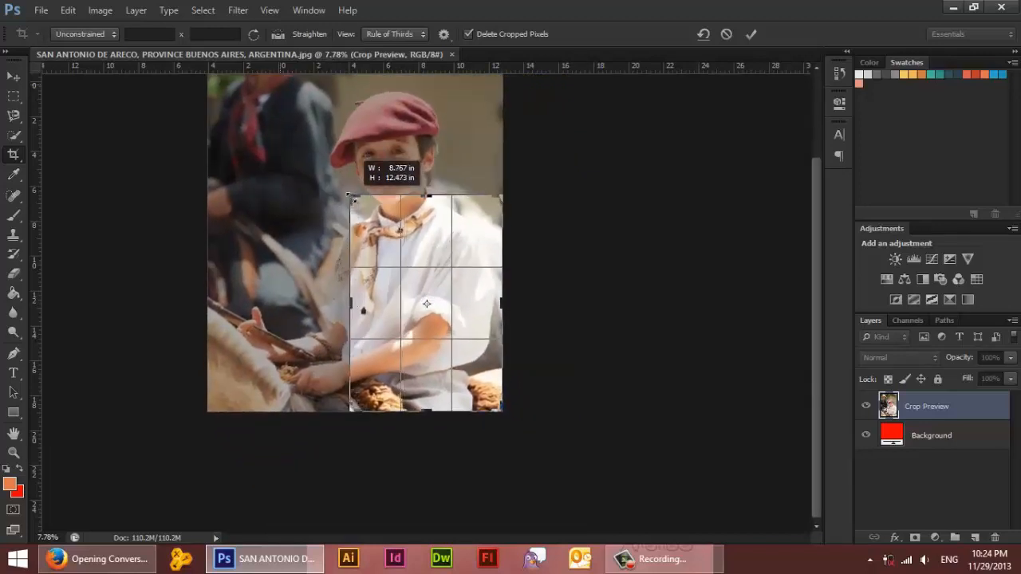
{"action": "left_click_drag", "start_coordinate": [348, 198], "coordinate": [348, 243]}
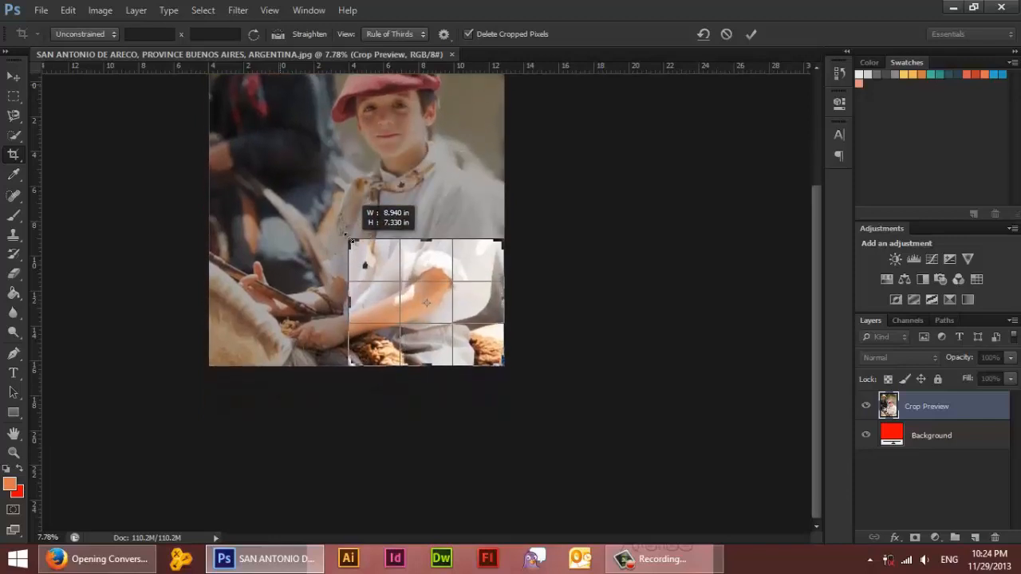
{"action": "left_click_drag", "start_coordinate": [351, 239], "coordinate": [302, 197]}
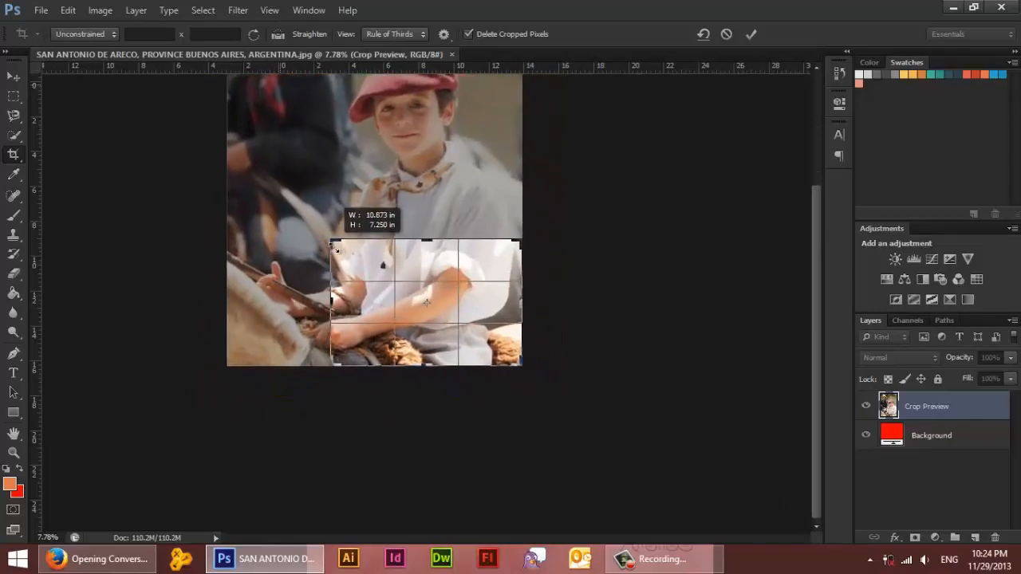
{"action": "left_click_drag", "start_coordinate": [333, 240], "coordinate": [348, 251]}
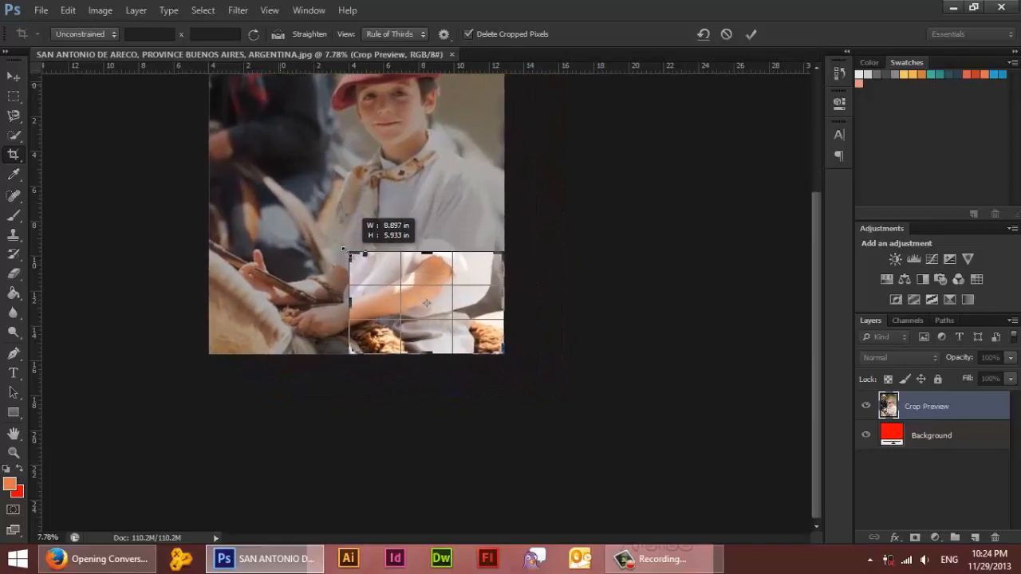
{"action": "left_click_drag", "start_coordinate": [342, 249], "coordinate": [279, 206]}
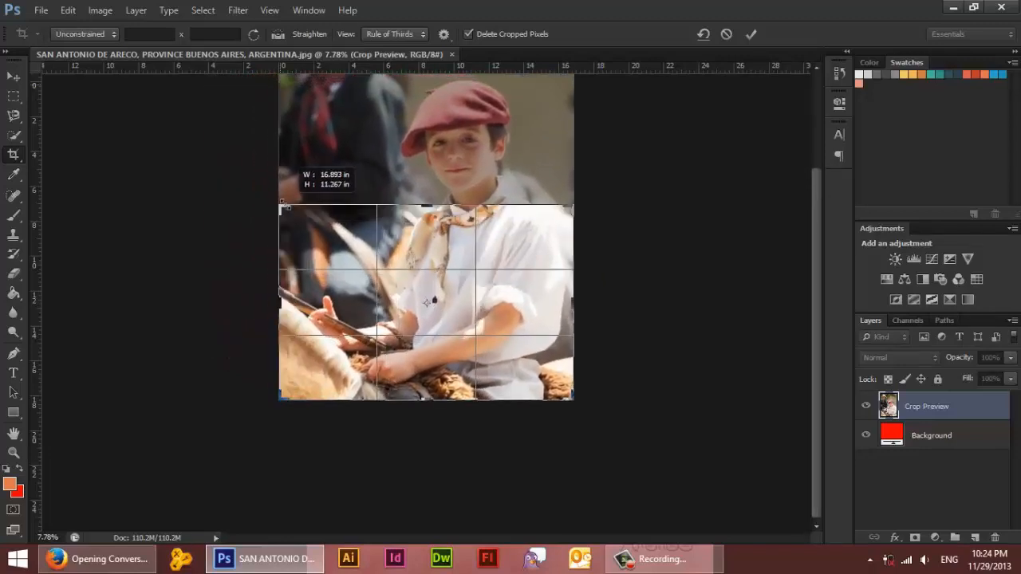
{"action": "left_click_drag", "start_coordinate": [279, 207], "coordinate": [299, 222]}
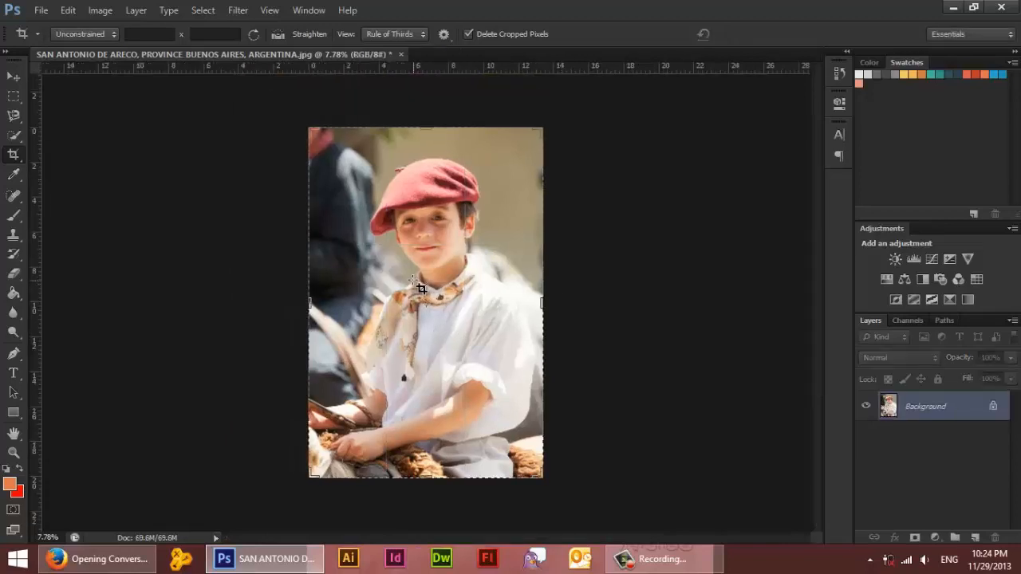
{"action": "mouse_move", "coordinate": [516, 302]}
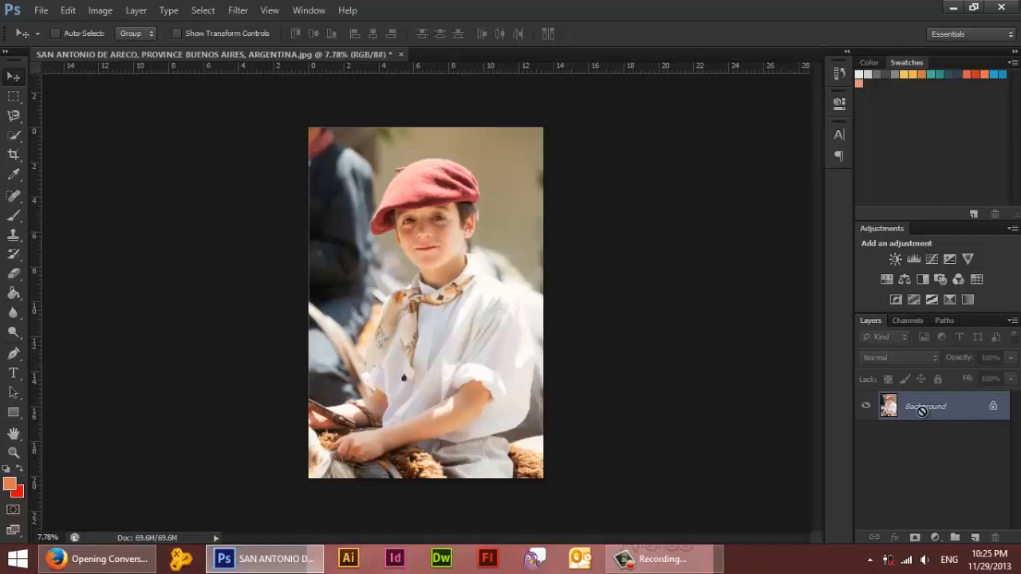
Step: Revert the crop with Edit > Step Backward, restoring the full photo with both riders
{"action": "left_click", "coordinate": [68, 11]}
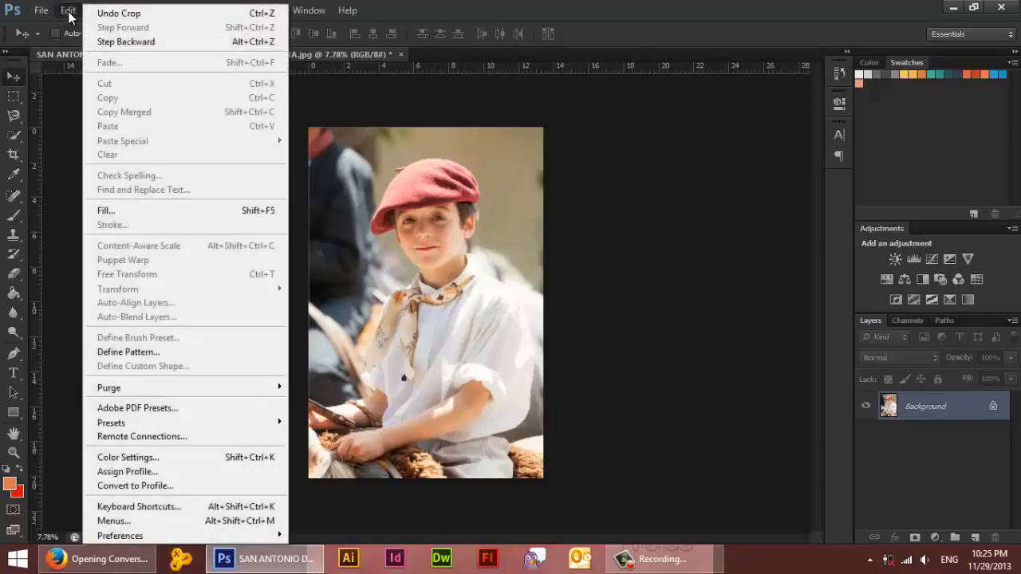
{"action": "mouse_move", "coordinate": [144, 46]}
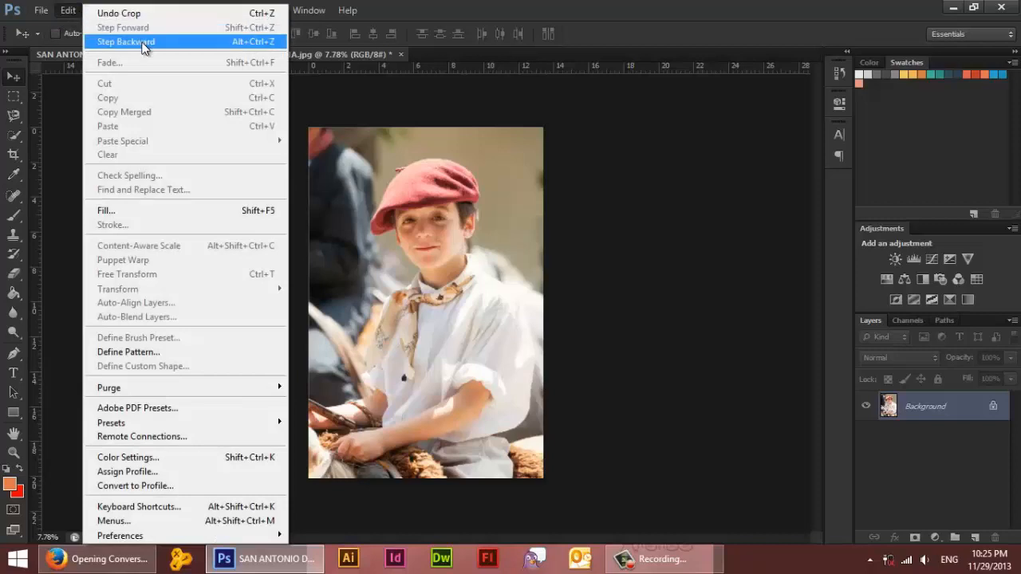
{"action": "left_click", "coordinate": [203, 11]}
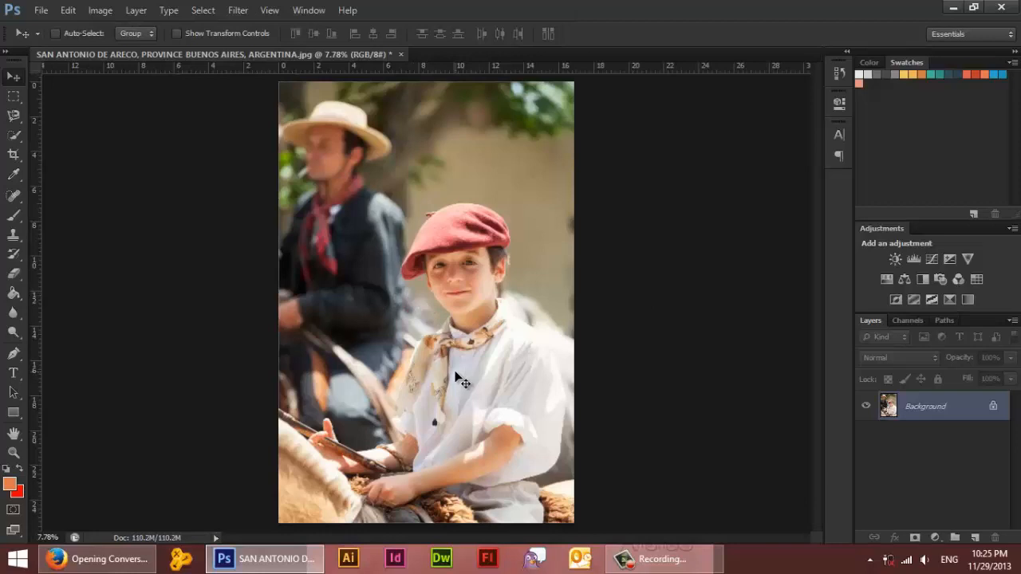
{"action": "mouse_move", "coordinate": [291, 367]}
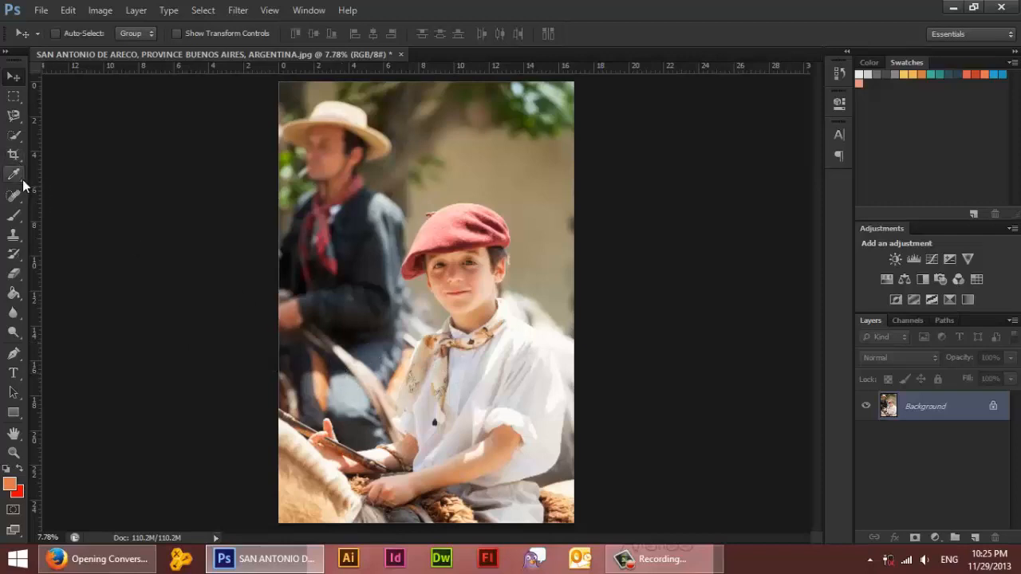
{"action": "mouse_move", "coordinate": [20, 180]}
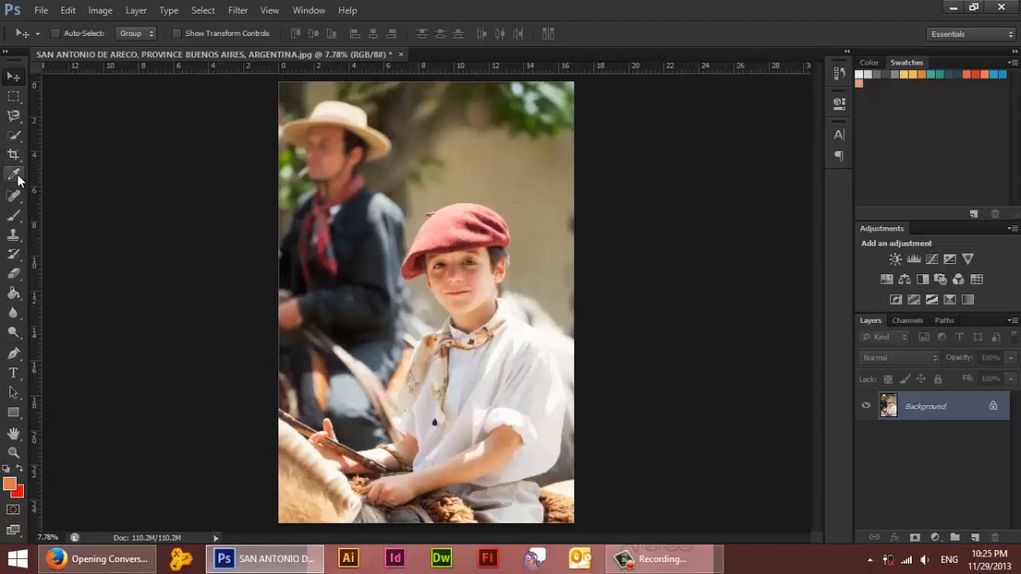
{"action": "mouse_move", "coordinate": [14, 174]}
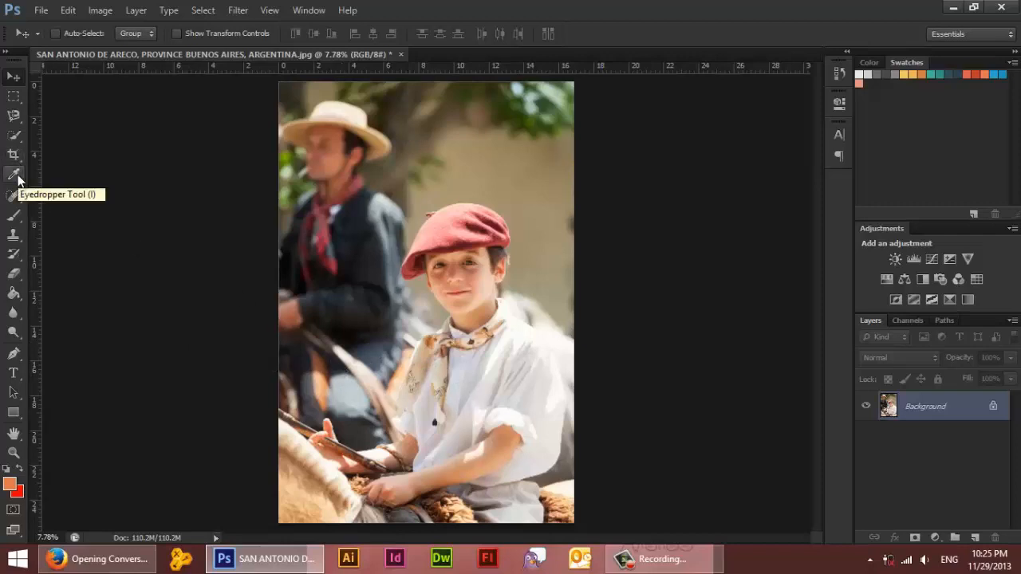
{"action": "mouse_move", "coordinate": [205, 284]}
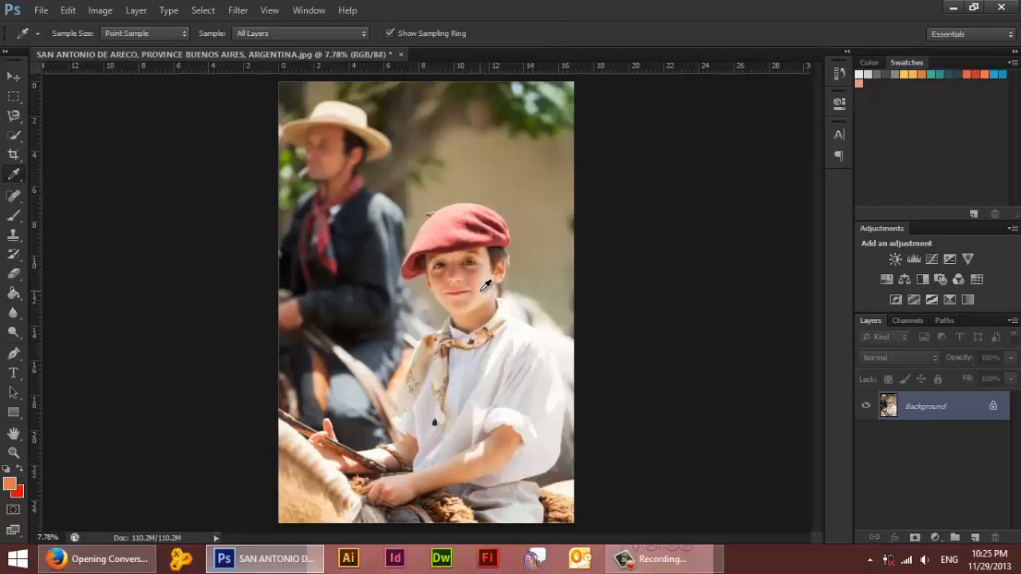
{"action": "mouse_move", "coordinate": [488, 72]}
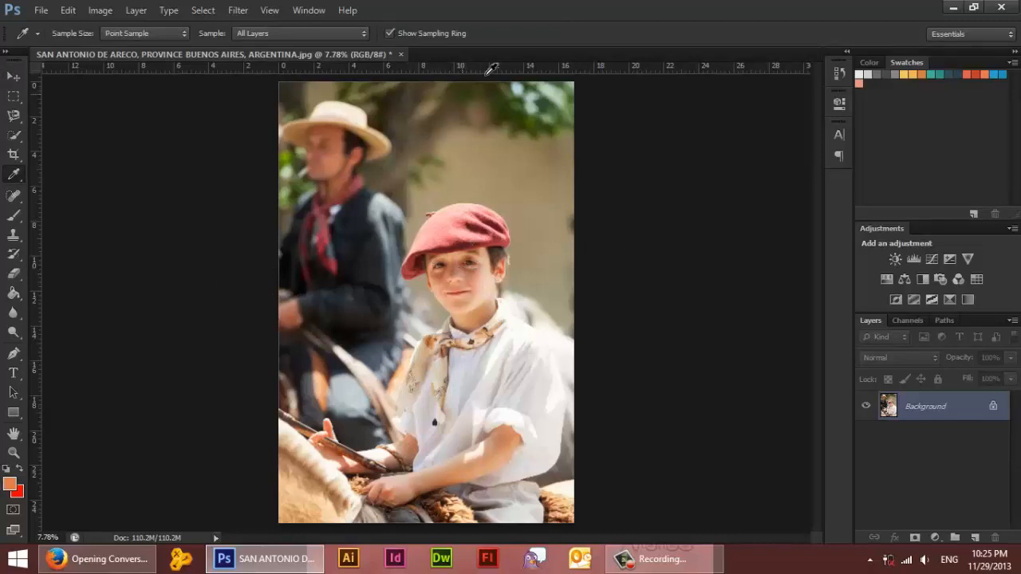
{"action": "mouse_move", "coordinate": [546, 104]}
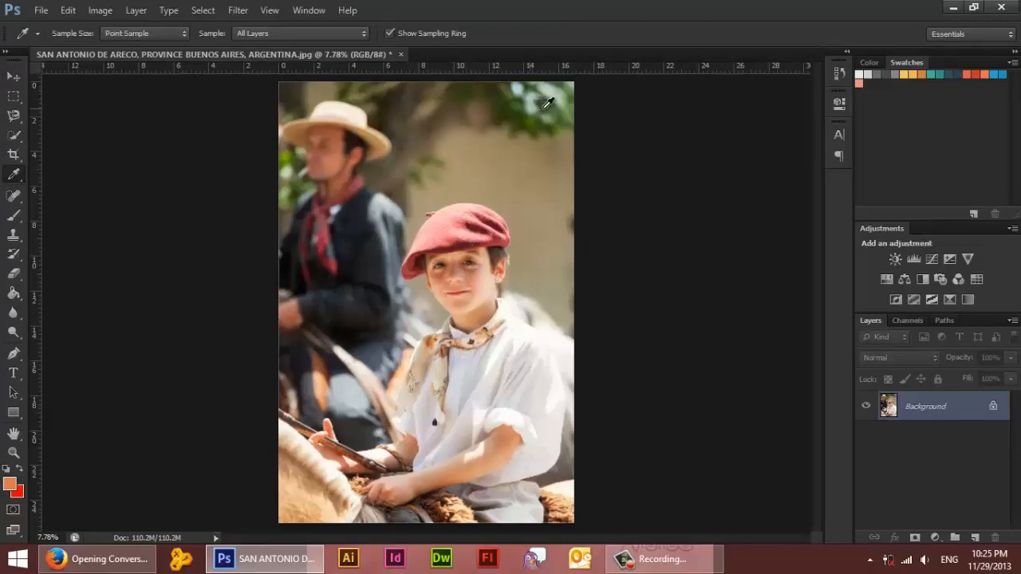
{"action": "mouse_move", "coordinate": [10, 487]}
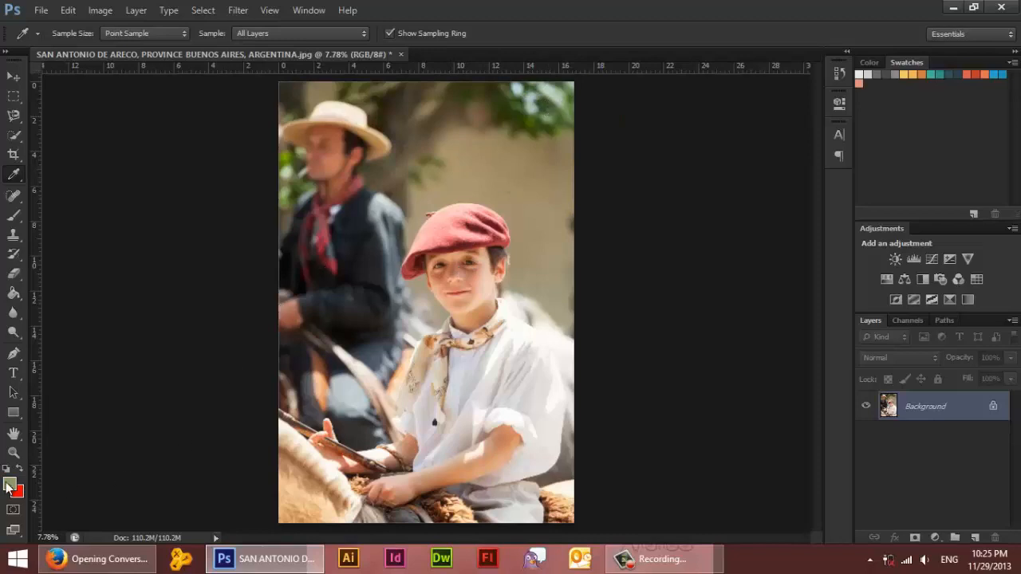
{"action": "mouse_move", "coordinate": [11, 484]}
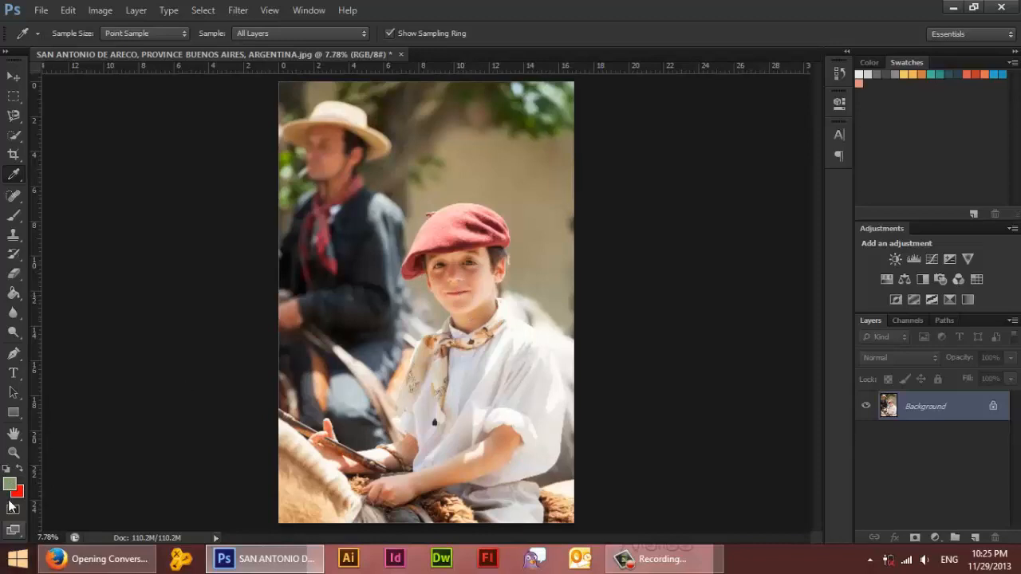
Step: Open the foreground colour picker to view the sampled leaf green
{"action": "left_click", "coordinate": [9, 483]}
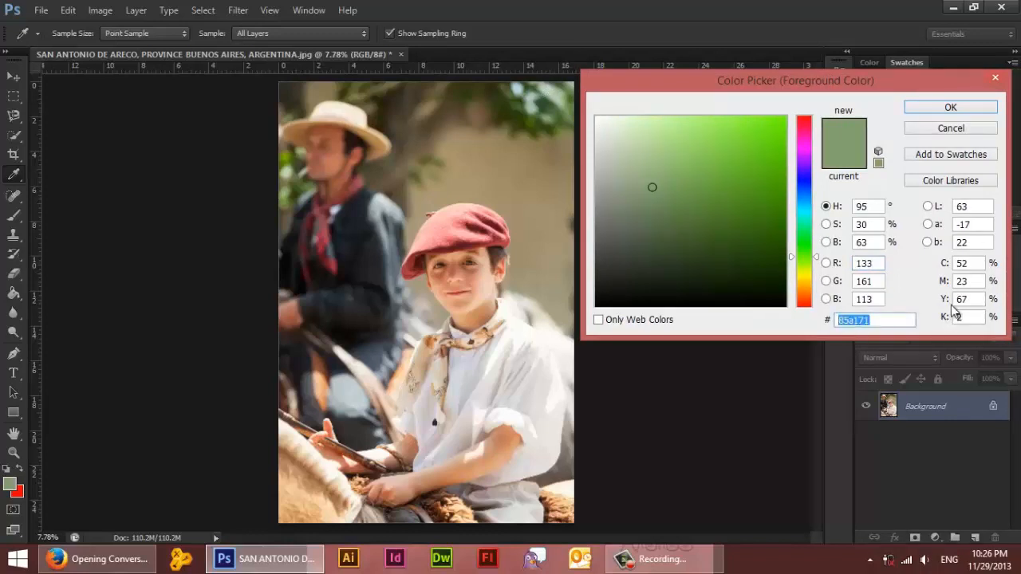
{"action": "mouse_move", "coordinate": [917, 274]}
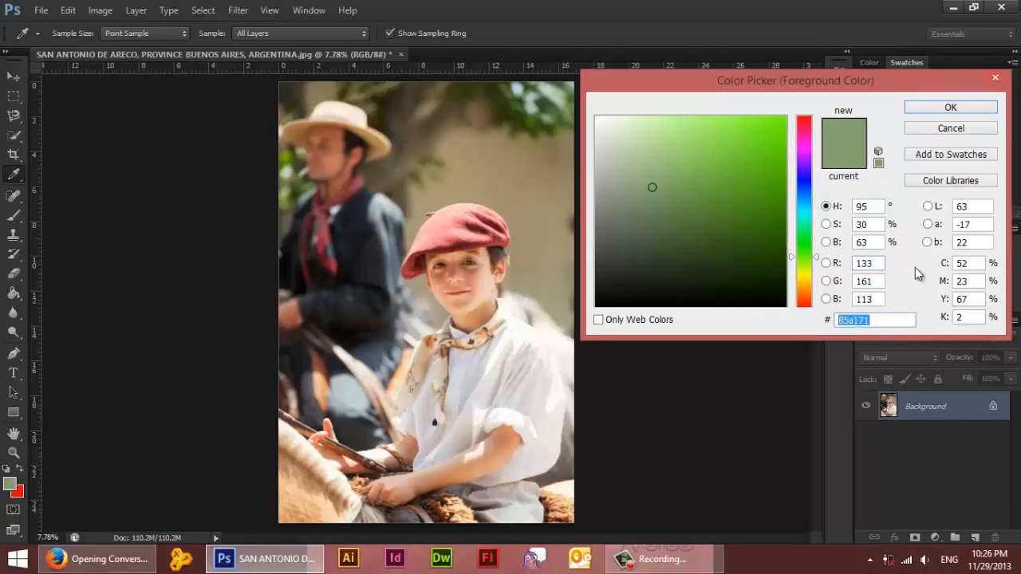
{"action": "mouse_move", "coordinate": [944, 267]}
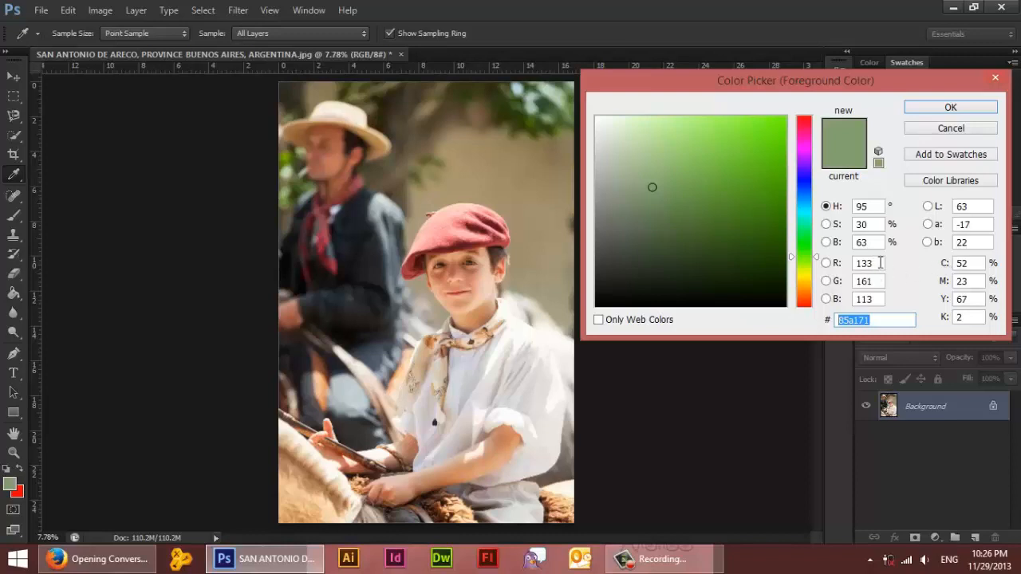
{"action": "mouse_move", "coordinate": [845, 305]}
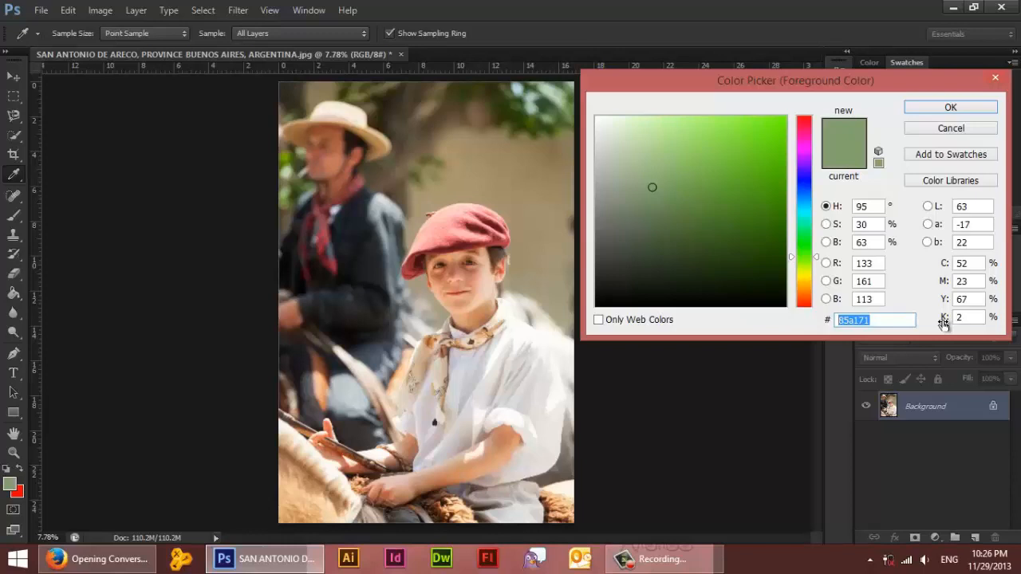
{"action": "mouse_move", "coordinate": [942, 325]}
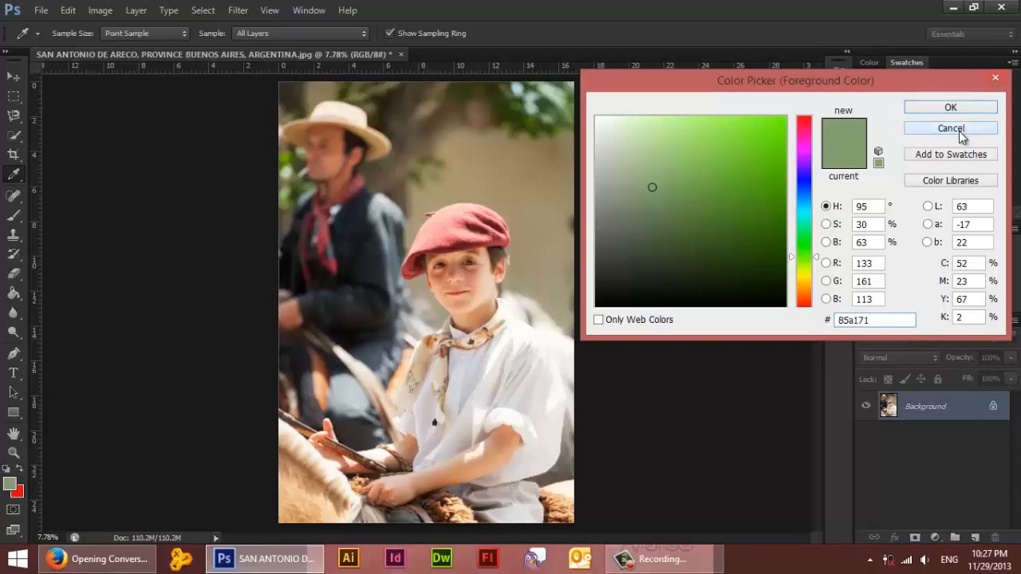
Step: Cancel the Color Picker and draw a level ruler line across the photo at hat height
{"action": "left_click", "coordinate": [949, 129]}
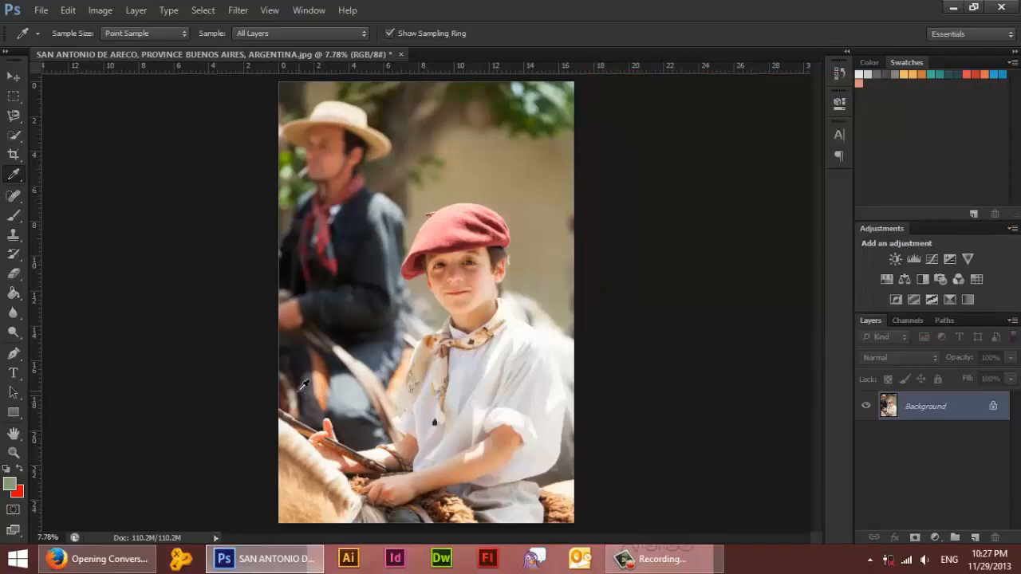
{"action": "left_click", "coordinate": [10, 78]}
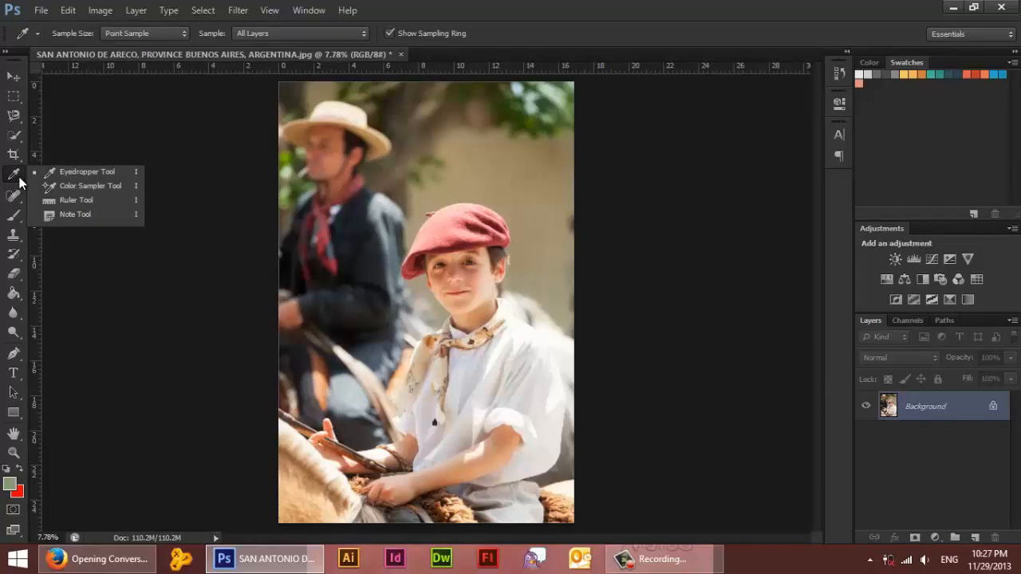
{"action": "mouse_move", "coordinate": [106, 200]}
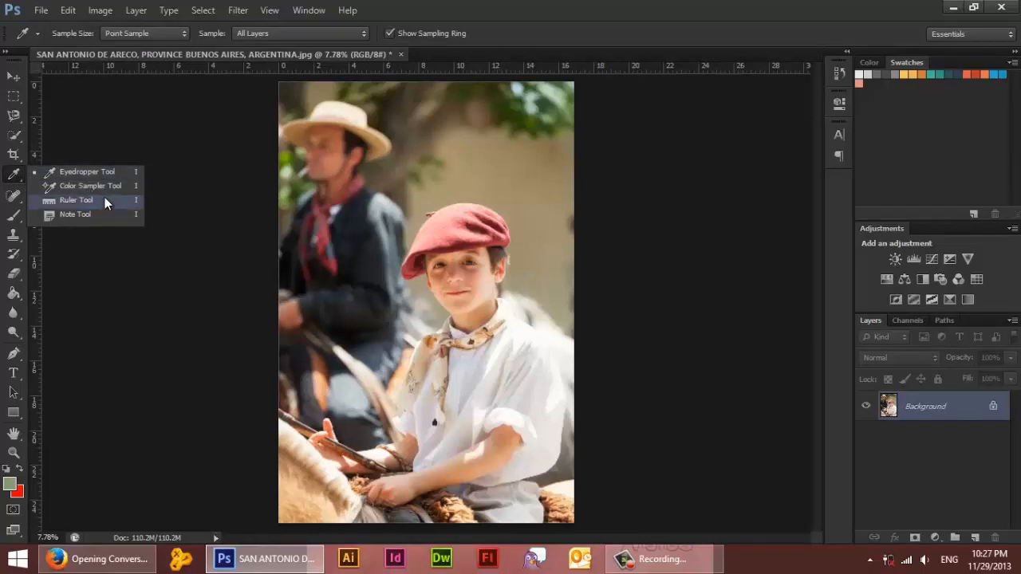
{"action": "mouse_move", "coordinate": [101, 213]}
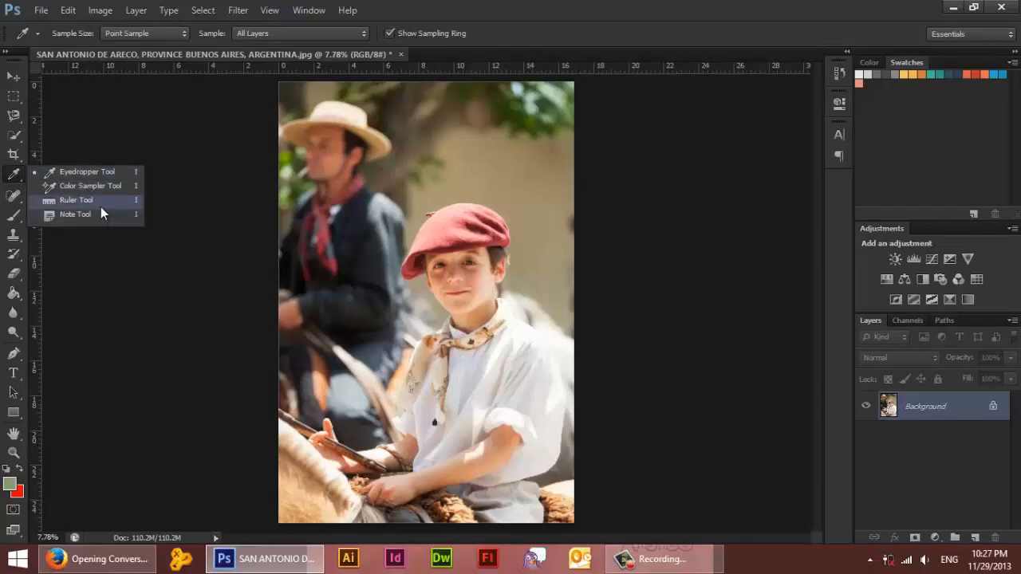
{"action": "left_click", "coordinate": [76, 200]}
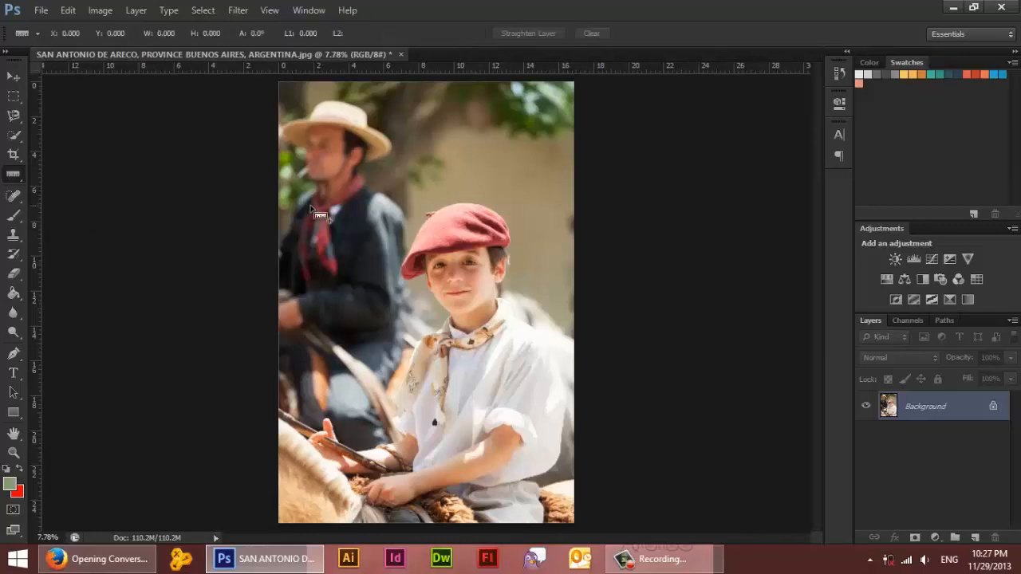
{"action": "left_click_drag", "start_coordinate": [307, 212], "coordinate": [516, 204]}
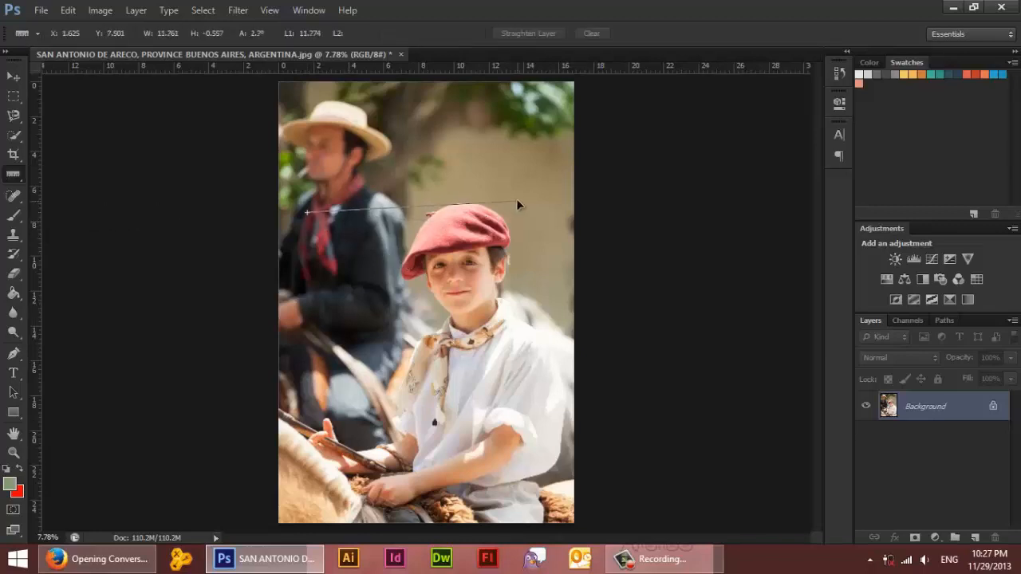
{"action": "left_click_drag", "start_coordinate": [519, 204], "coordinate": [525, 218]}
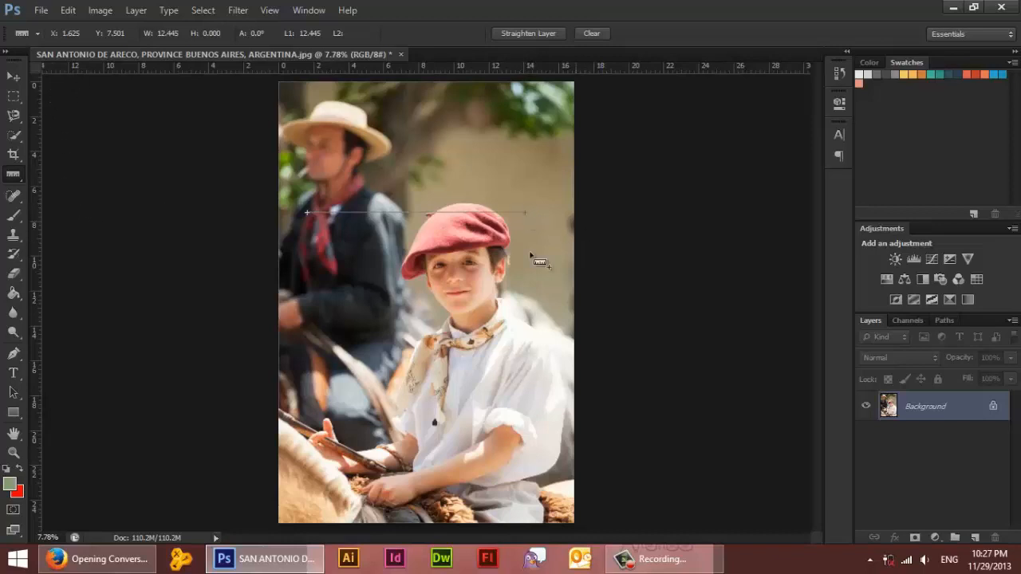
{"action": "mouse_move", "coordinate": [30, 55]}
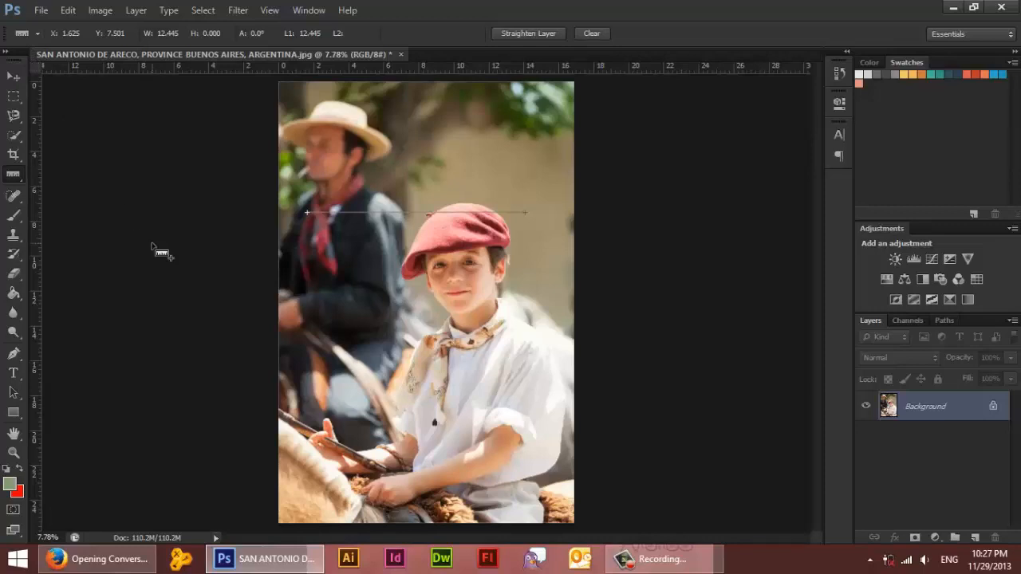
{"action": "left_click", "coordinate": [10, 76]}
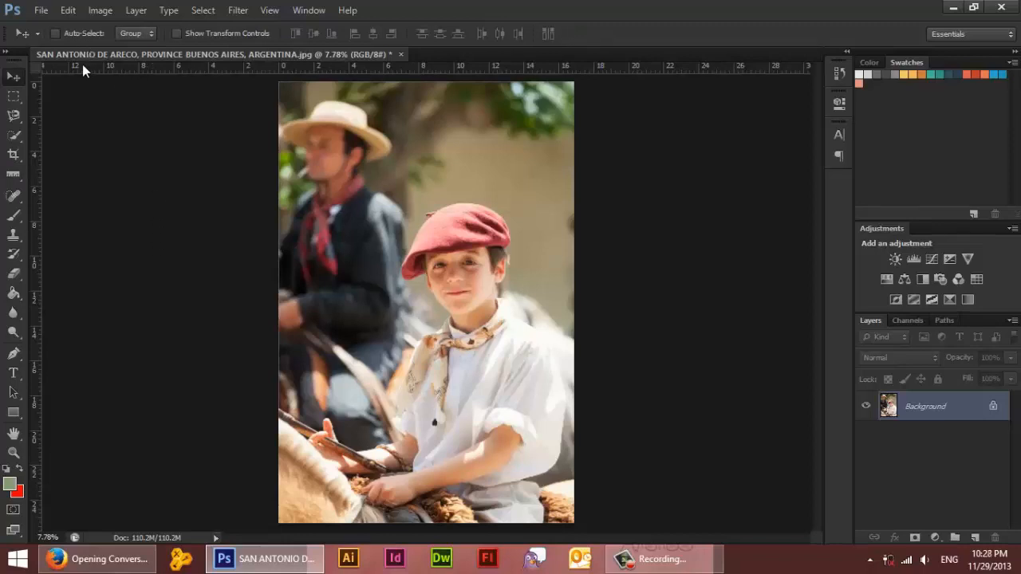
{"action": "mouse_move", "coordinate": [74, 73]}
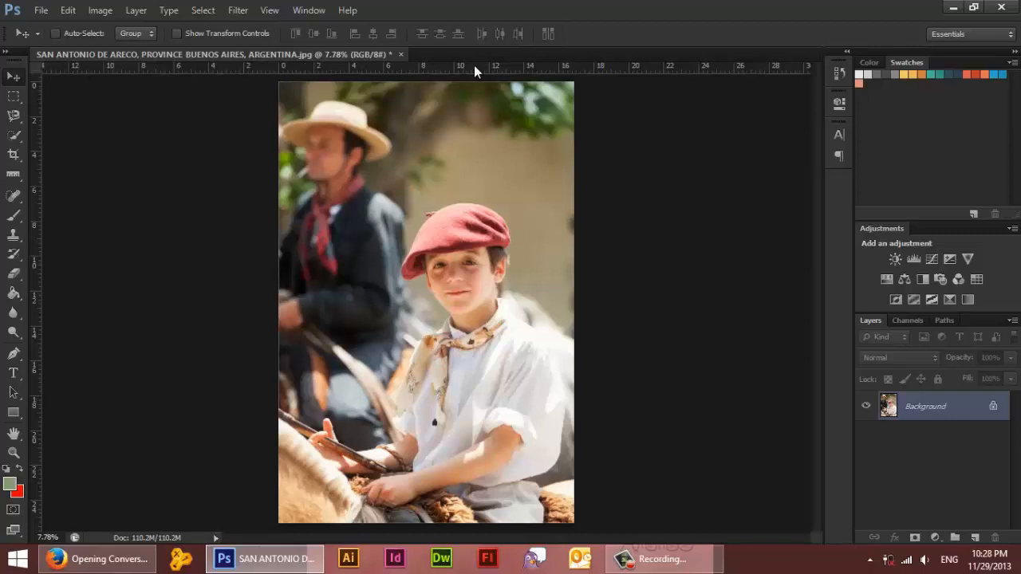
{"action": "mouse_move", "coordinate": [90, 270]}
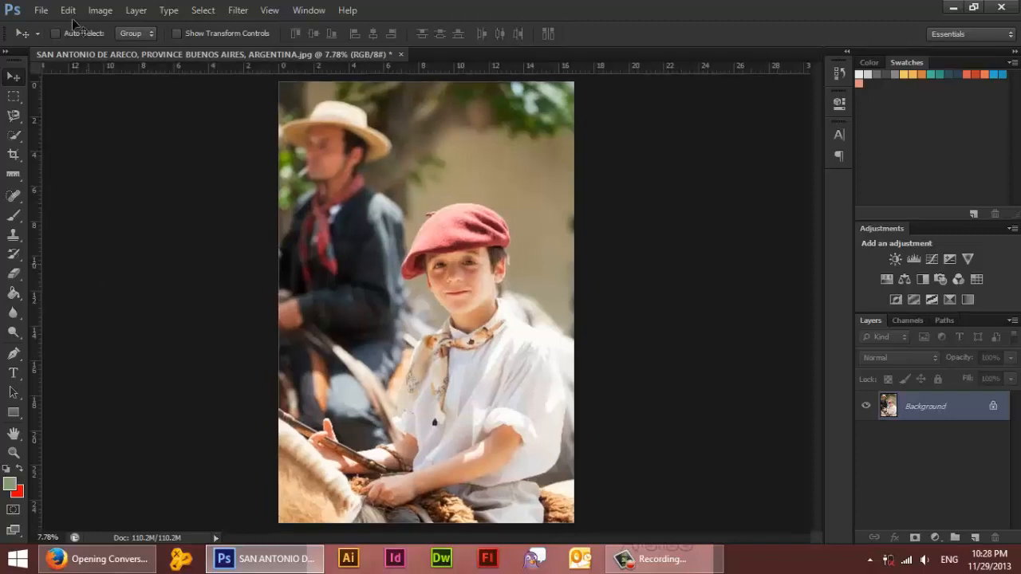
{"action": "mouse_move", "coordinate": [150, 172]}
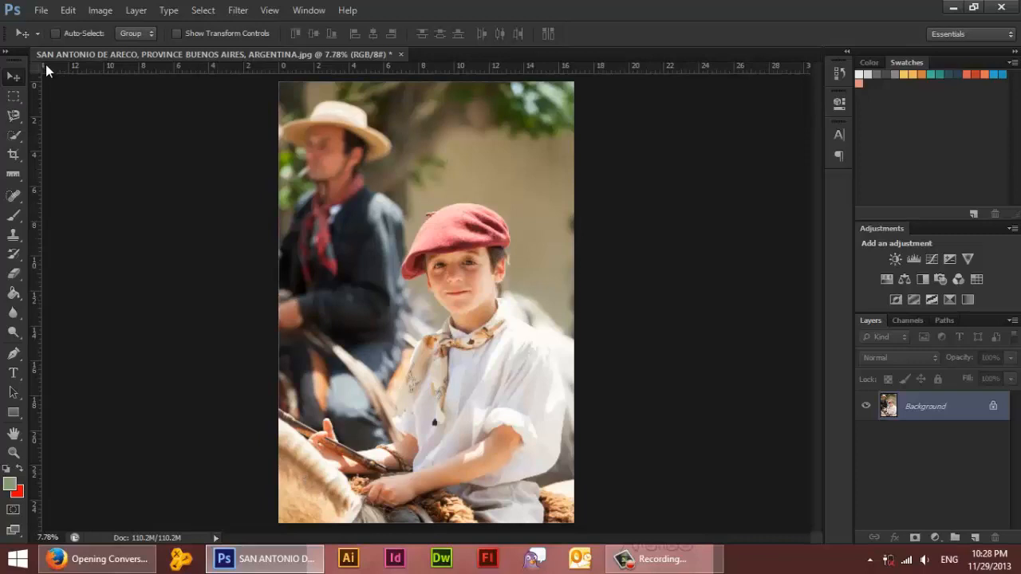
Step: Convert the locked Background layer into editable Layer 0
{"action": "double_click", "coordinate": [924, 405]}
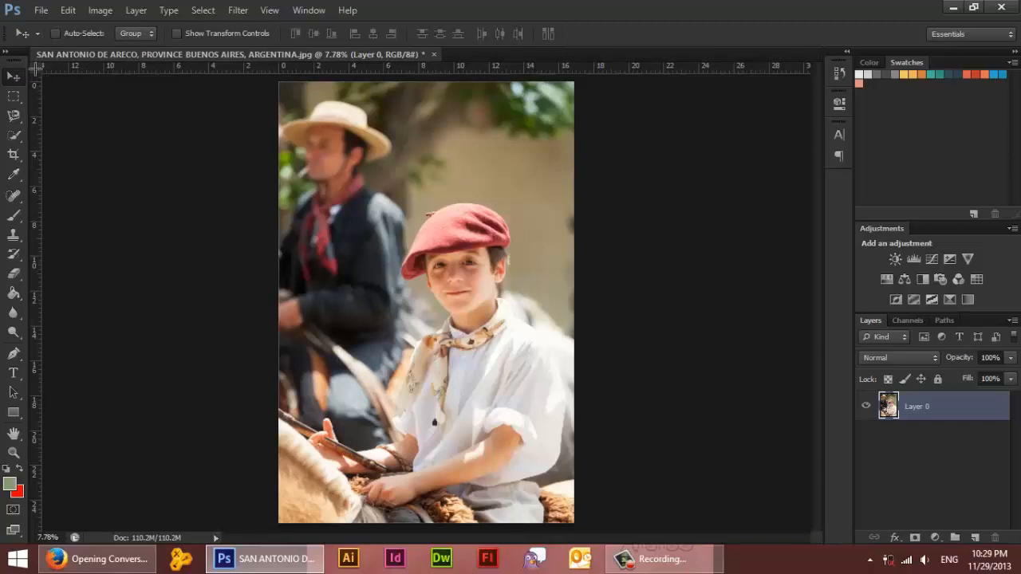
{"action": "mouse_move", "coordinate": [91, 74]}
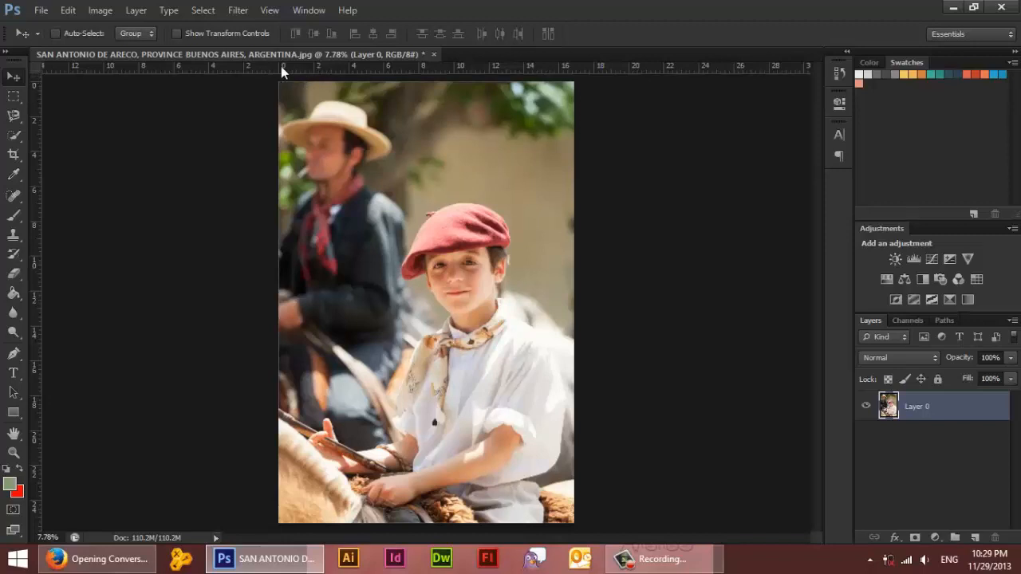
{"action": "mouse_move", "coordinate": [295, 77]}
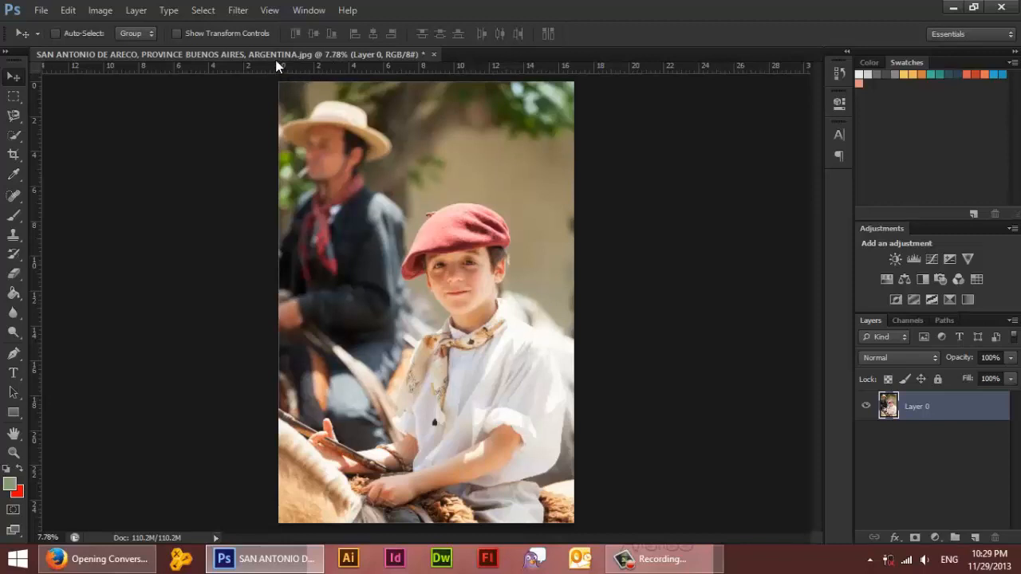
{"action": "mouse_move", "coordinate": [327, 88]}
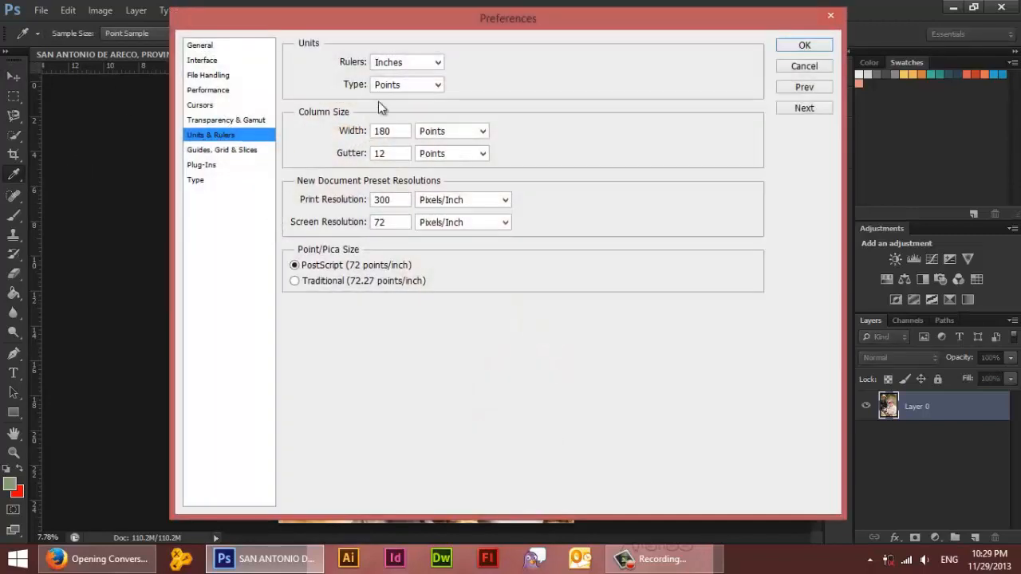
{"action": "mouse_move", "coordinate": [408, 62]}
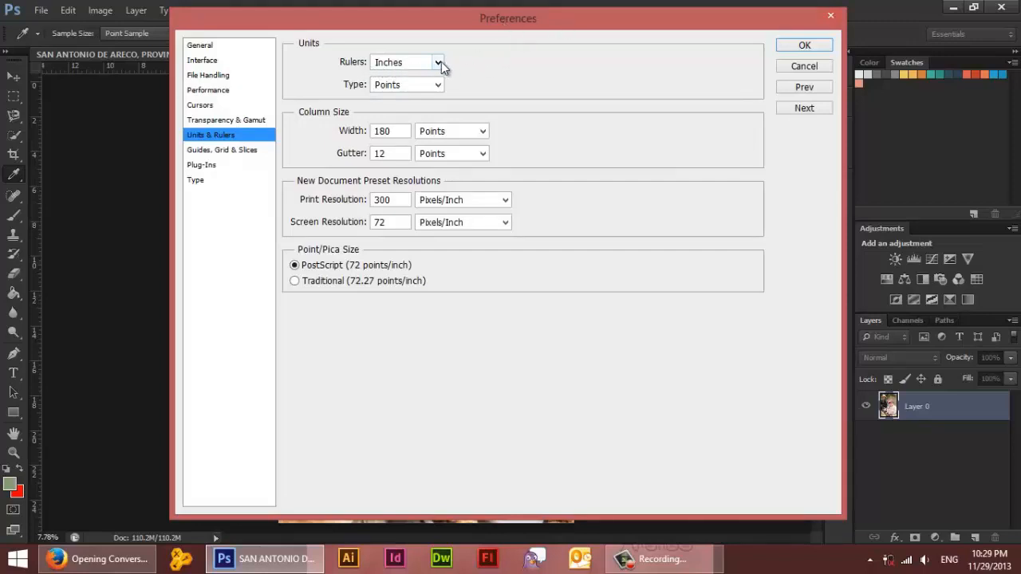
Step: Set ruler units to Centimeters in Units & Rulers, keeping Type in Points
{"action": "left_click", "coordinate": [435, 63]}
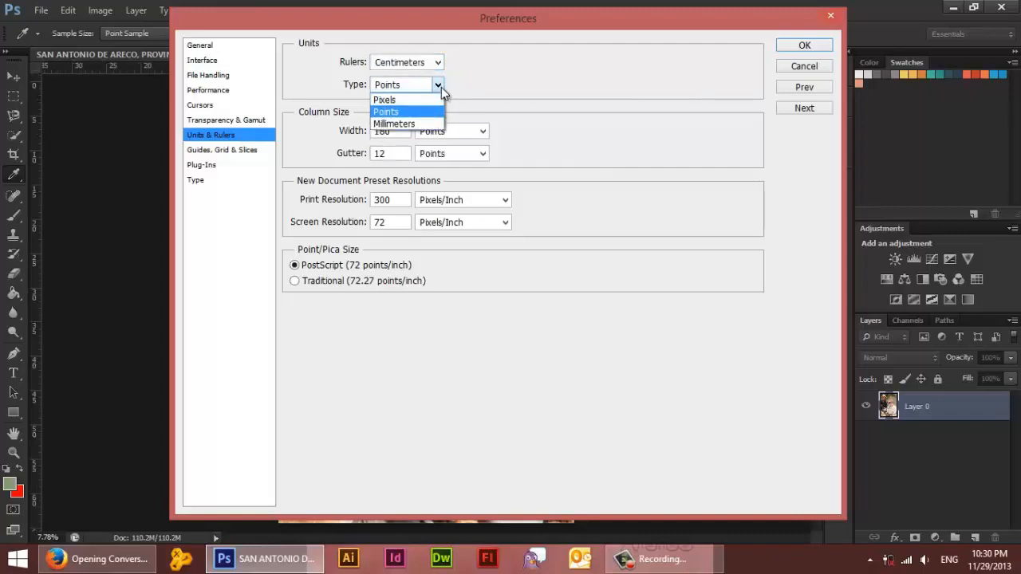
{"action": "left_click", "coordinate": [386, 111]}
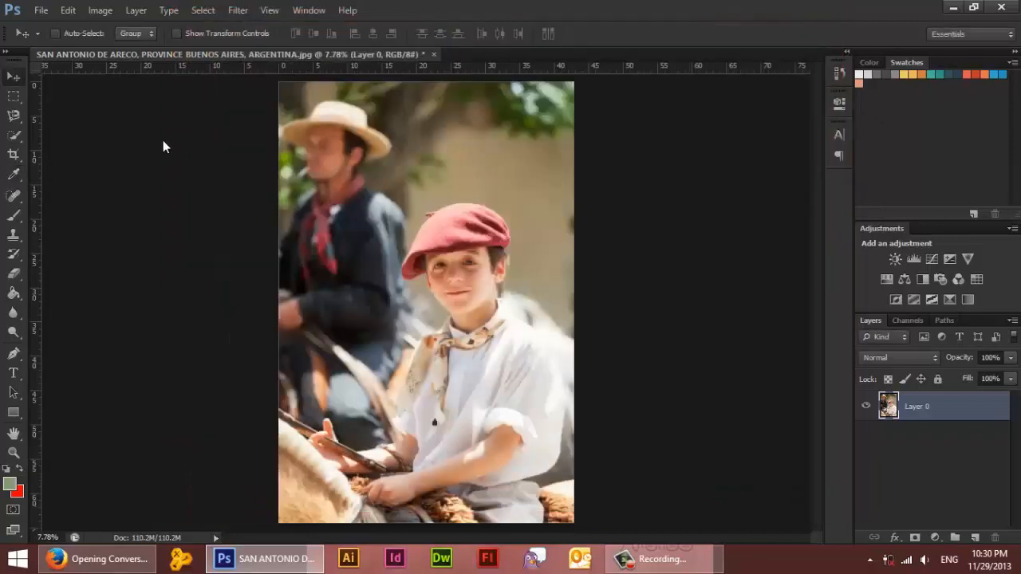
{"action": "mouse_move", "coordinate": [352, 121]}
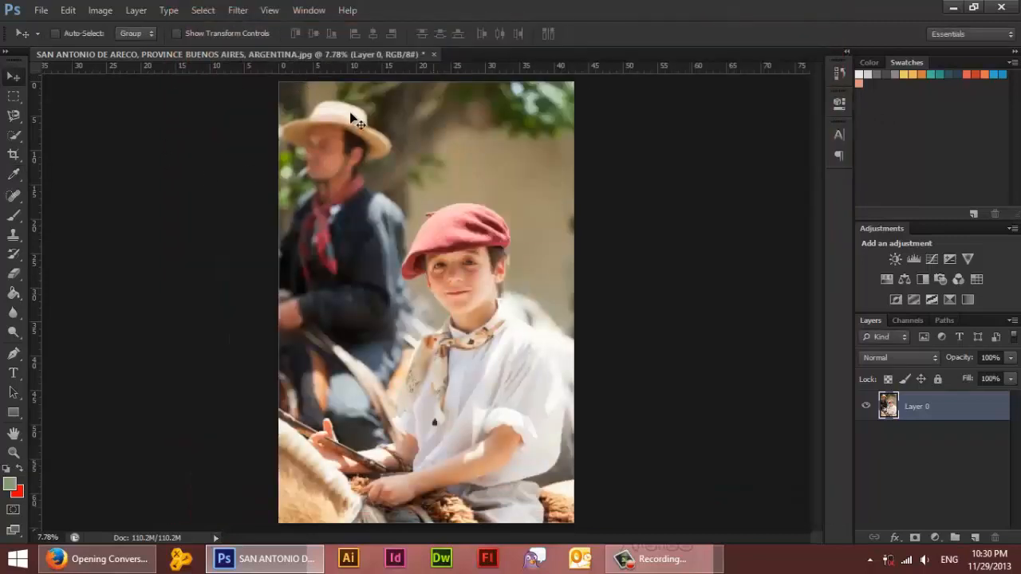
{"action": "mouse_move", "coordinate": [403, 95]}
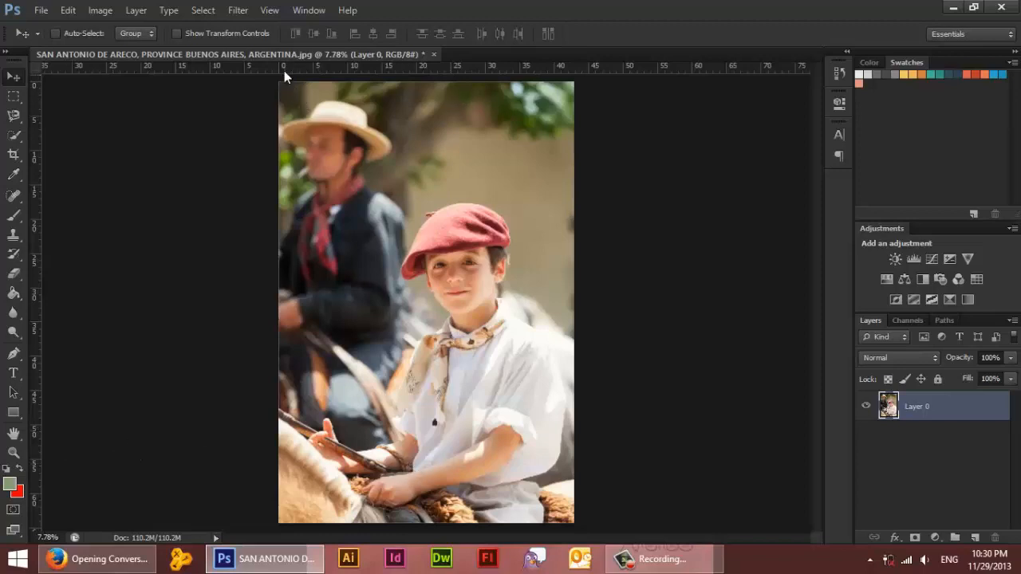
{"action": "mouse_move", "coordinate": [280, 79]}
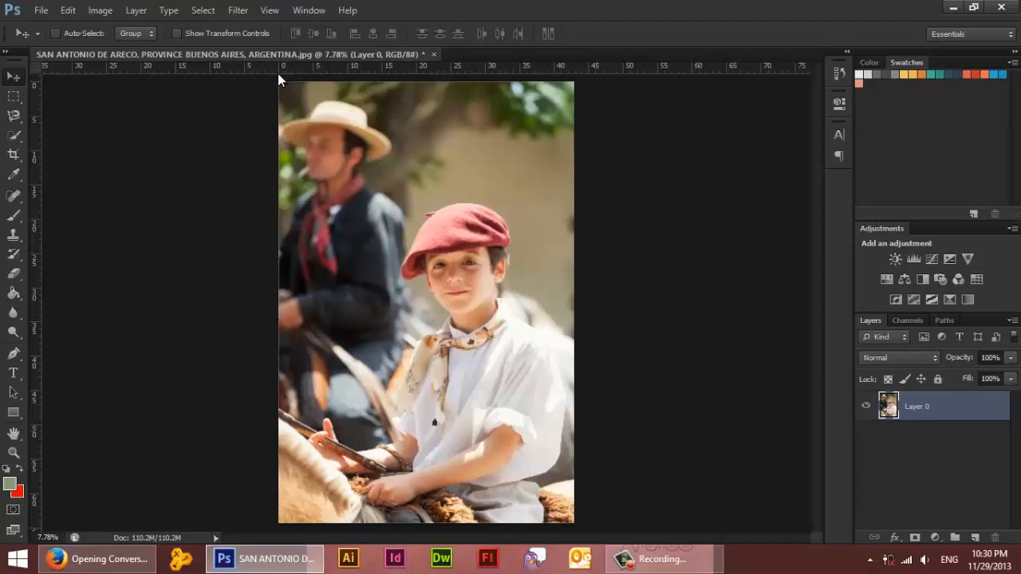
{"action": "mouse_move", "coordinate": [584, 86]}
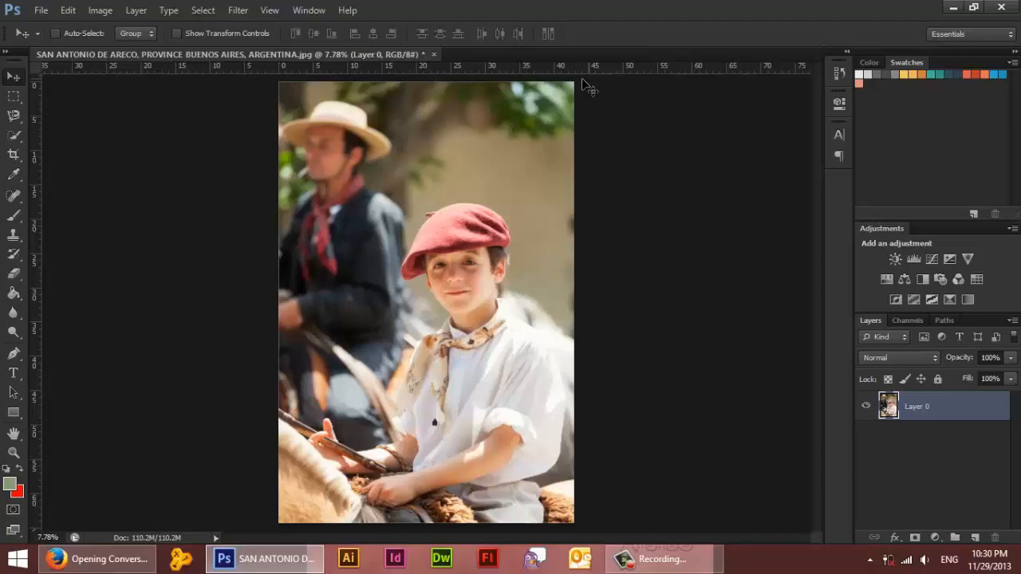
{"action": "mouse_move", "coordinate": [578, 96]}
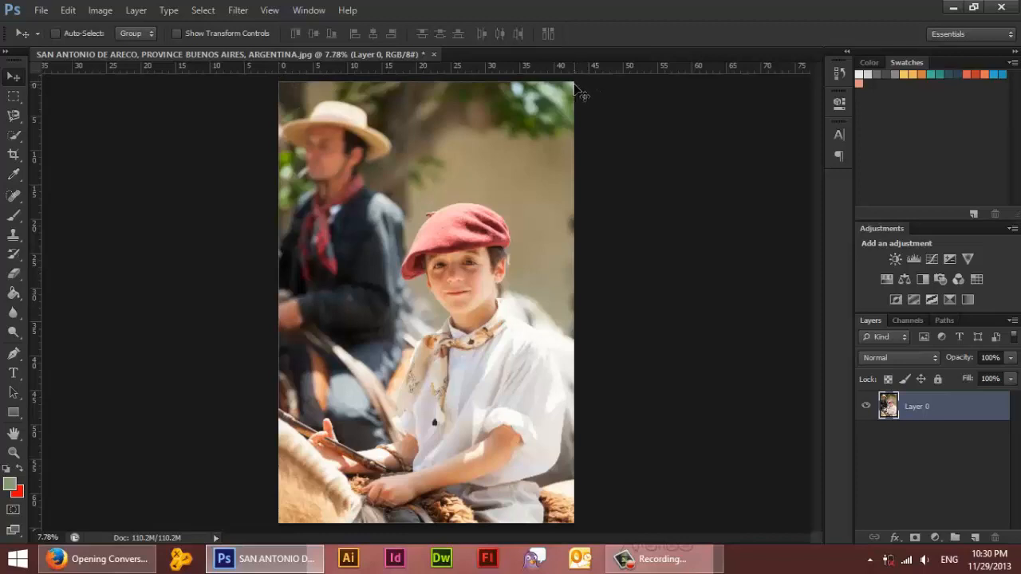
{"action": "mouse_move", "coordinate": [50, 126]}
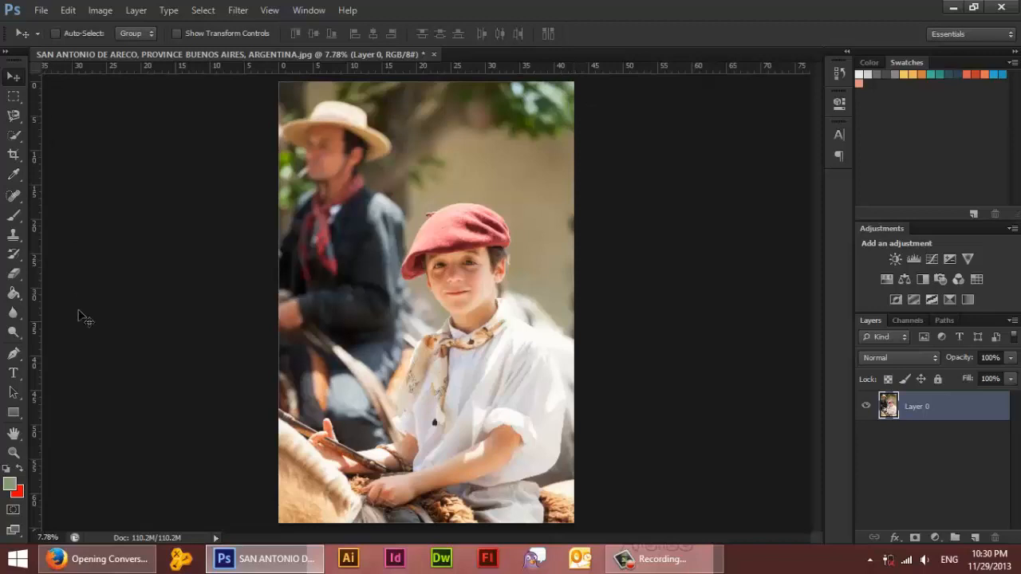
{"action": "mouse_move", "coordinate": [38, 523]}
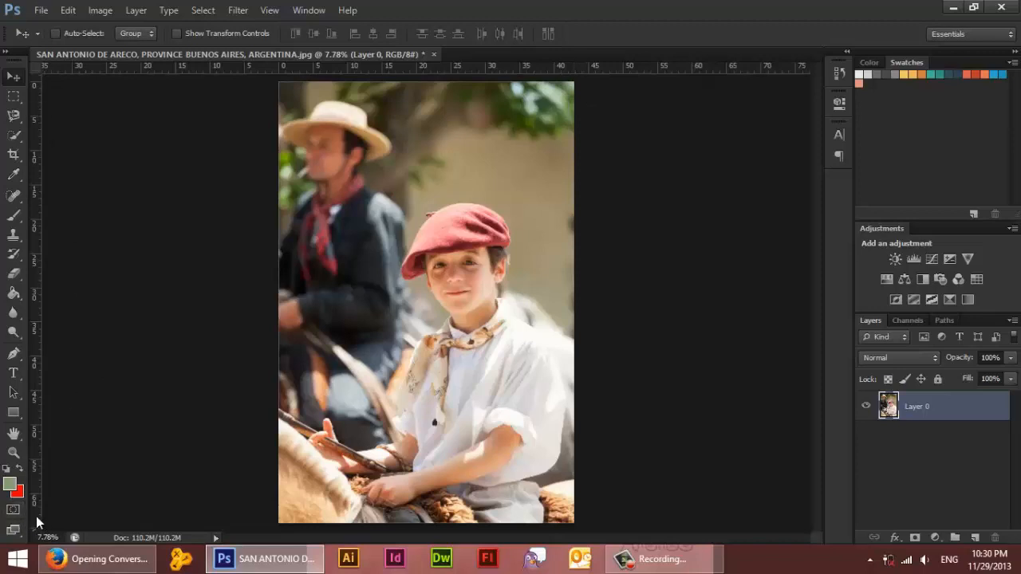
{"action": "mouse_move", "coordinate": [106, 507]}
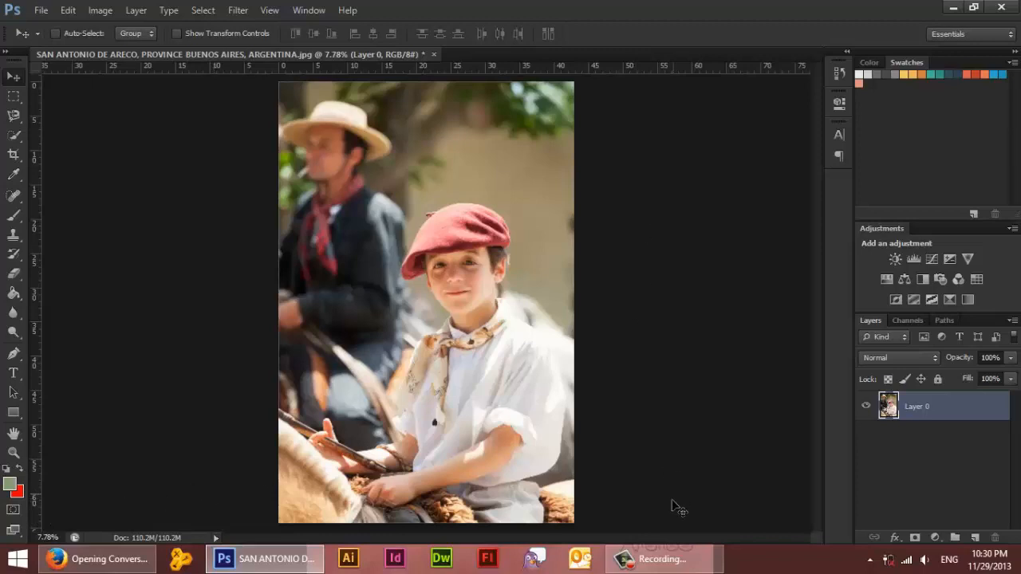
{"action": "mouse_move", "coordinate": [434, 377]}
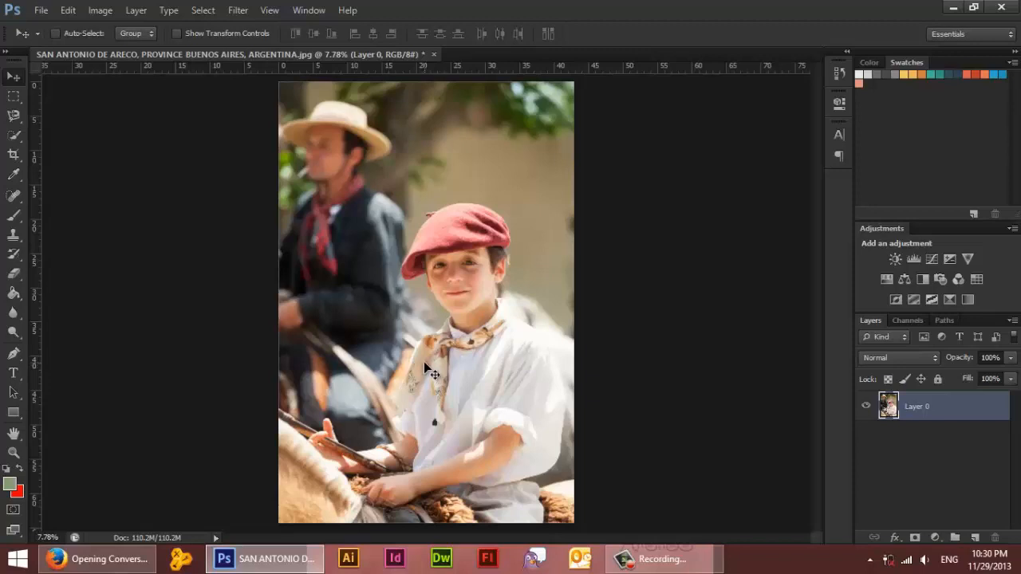
{"action": "mouse_move", "coordinate": [458, 376]}
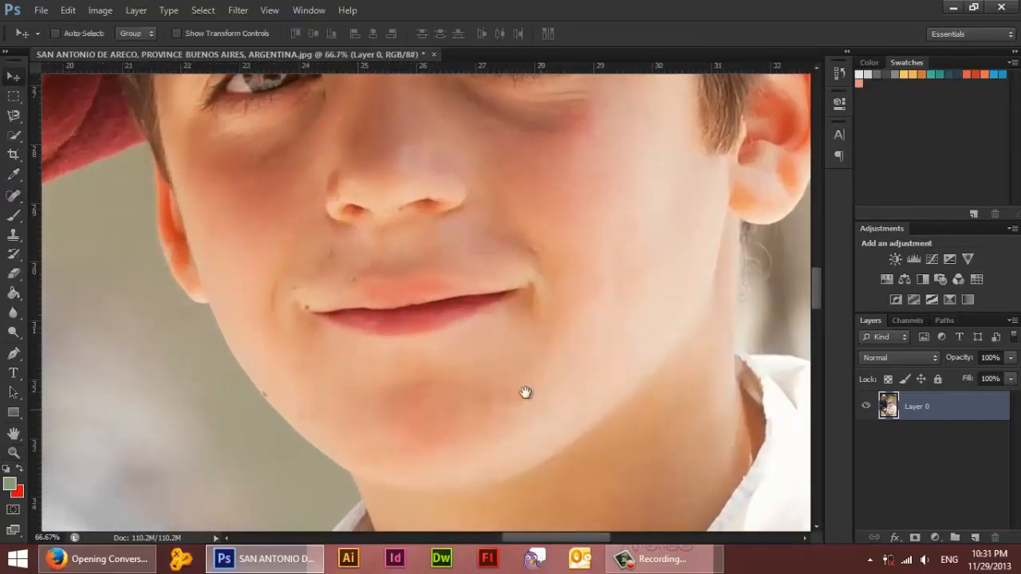
Step: Pan across the zoomed photo from the lips and chin to centre the face and scarf
{"action": "left_click_drag", "start_coordinate": [526, 391], "coordinate": [493, 485]}
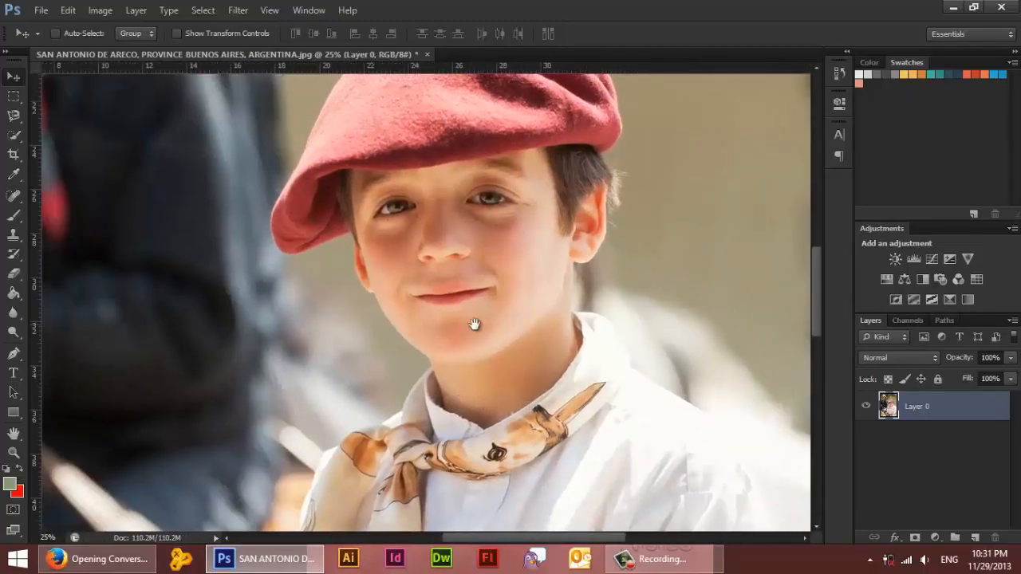
{"action": "left_click_drag", "start_coordinate": [474, 323], "coordinate": [201, 514]}
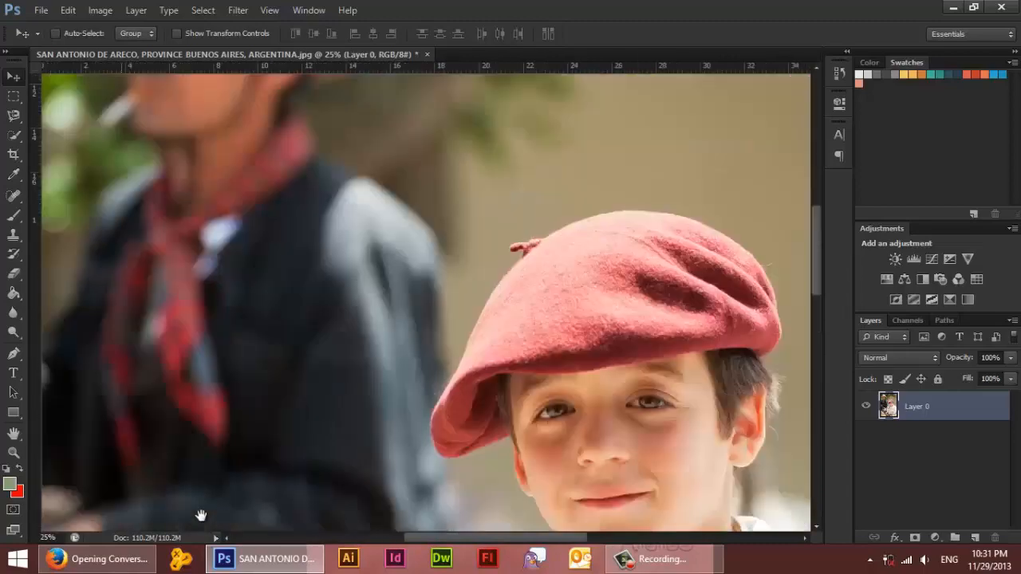
{"action": "left_click_drag", "start_coordinate": [201, 515], "coordinate": [199, 264]}
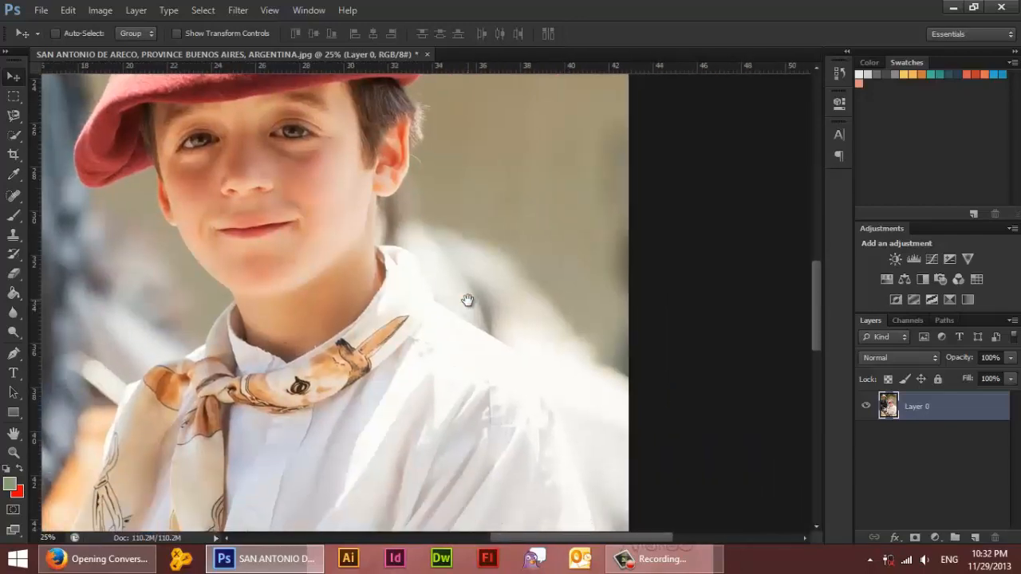
{"action": "mouse_move", "coordinate": [500, 304]}
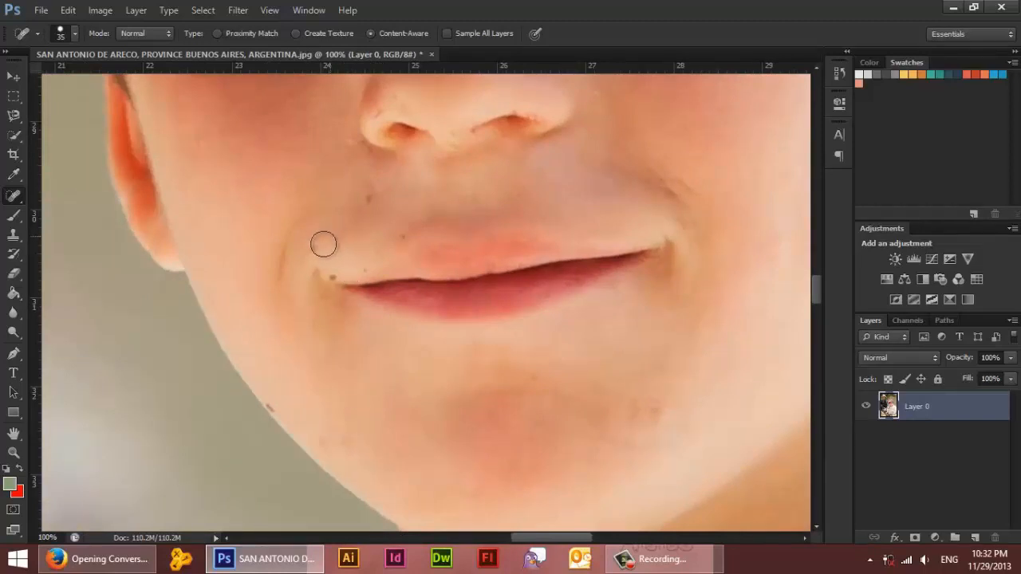
{"action": "mouse_move", "coordinate": [312, 230]}
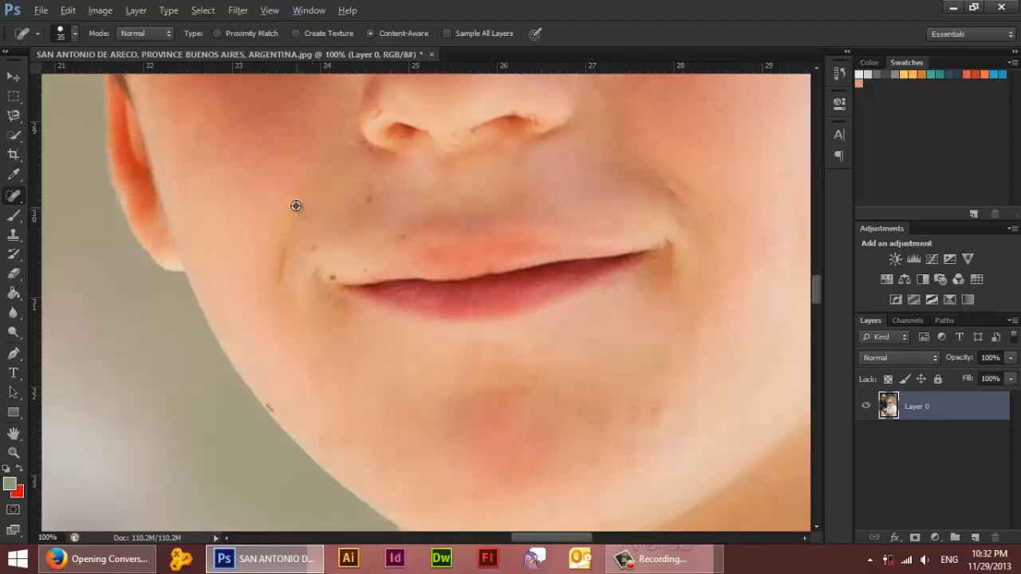
{"action": "mouse_move", "coordinate": [279, 200]}
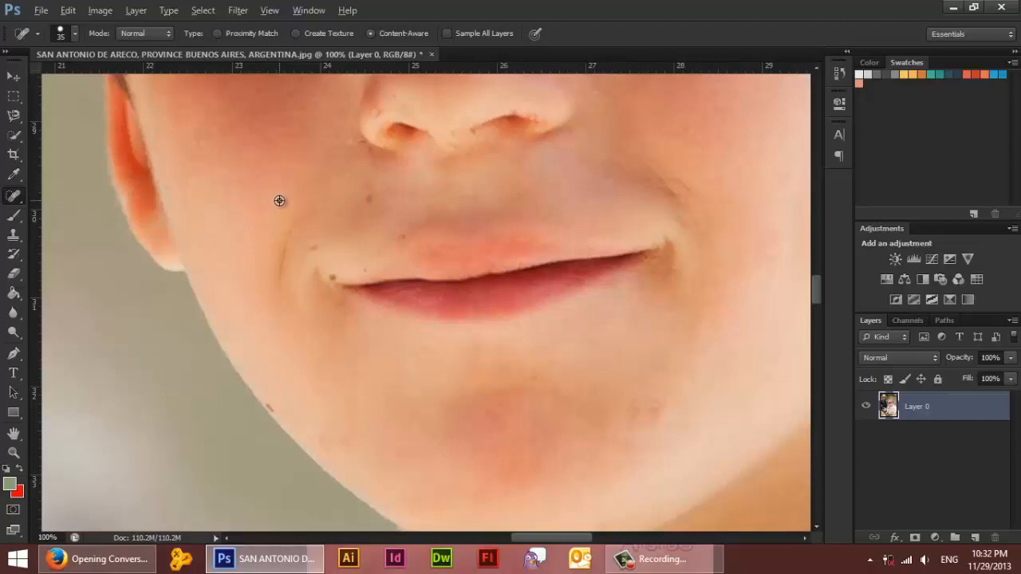
{"action": "mouse_move", "coordinate": [274, 206]}
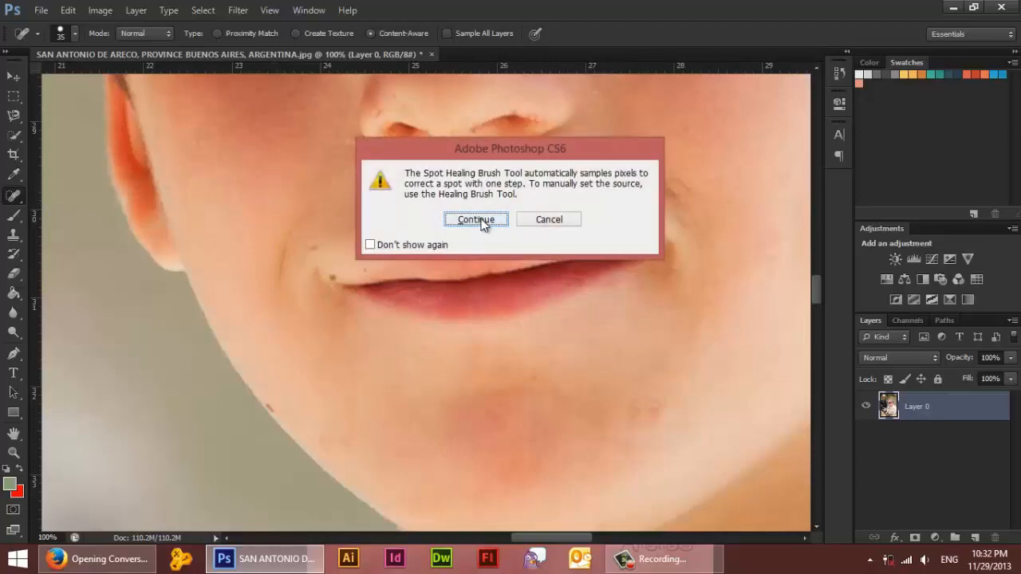
Step: Dismiss the sampling note and heal the spots above the upper lip and at the left mouth corner
{"action": "left_click", "coordinate": [476, 219]}
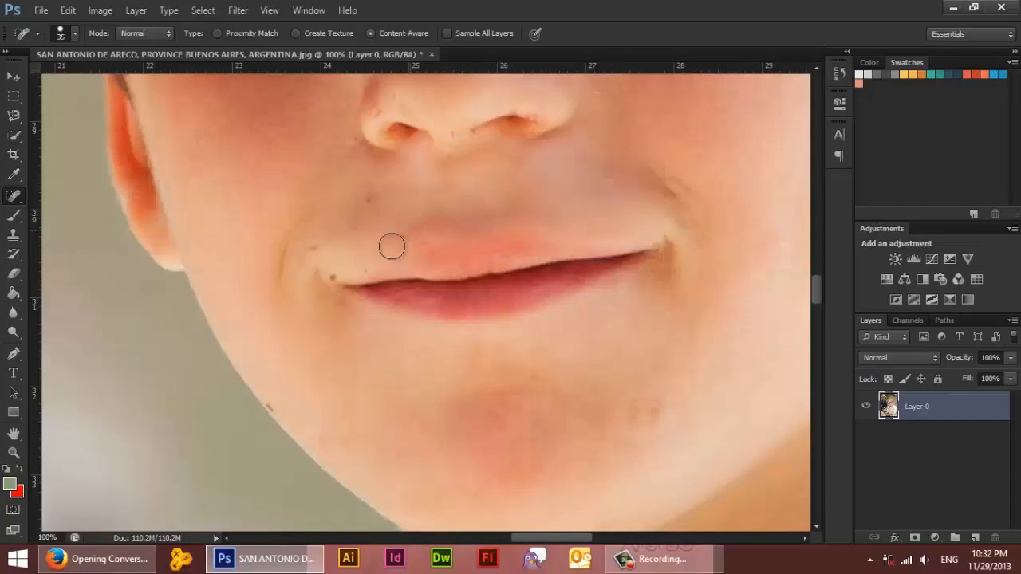
{"action": "mouse_move", "coordinate": [382, 260]}
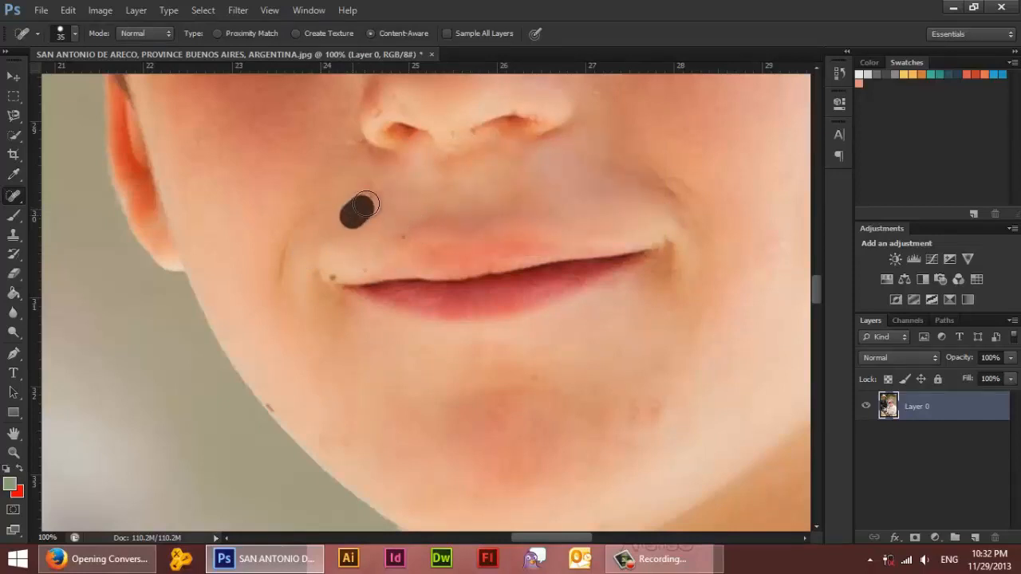
{"action": "left_click", "coordinate": [351, 211]}
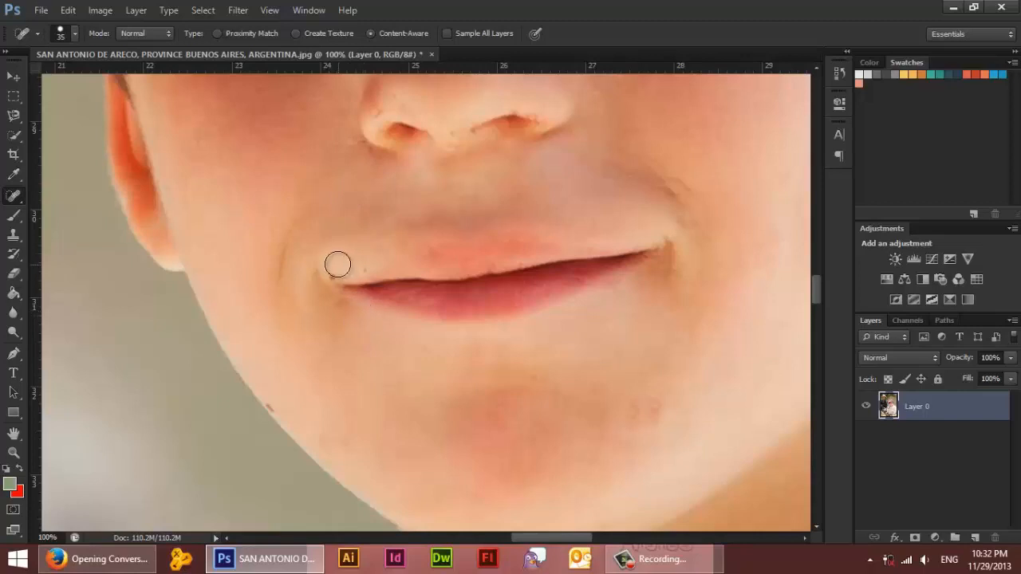
{"action": "left_click_drag", "start_coordinate": [337, 264], "coordinate": [359, 263]}
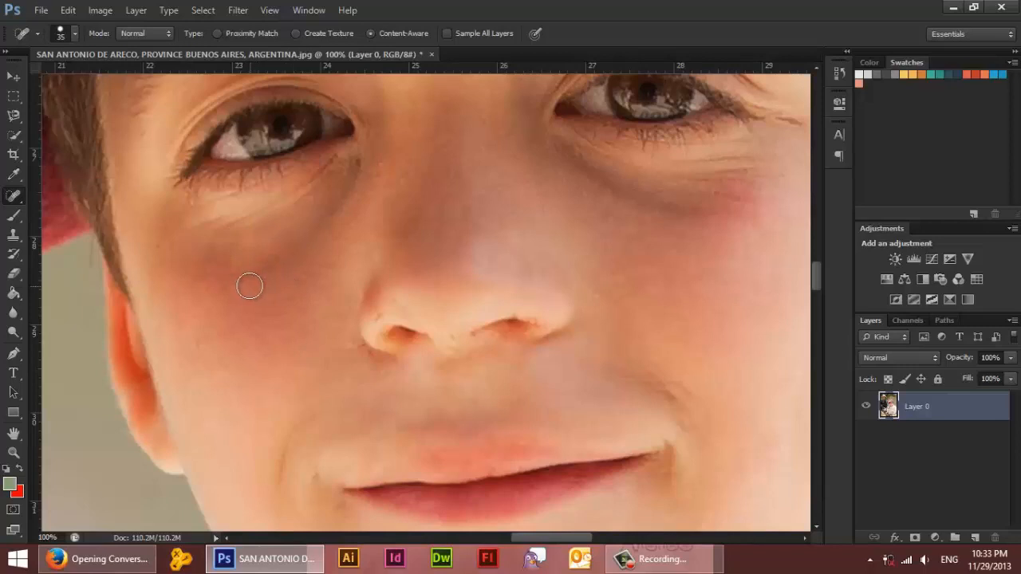
{"action": "mouse_move", "coordinate": [229, 253]}
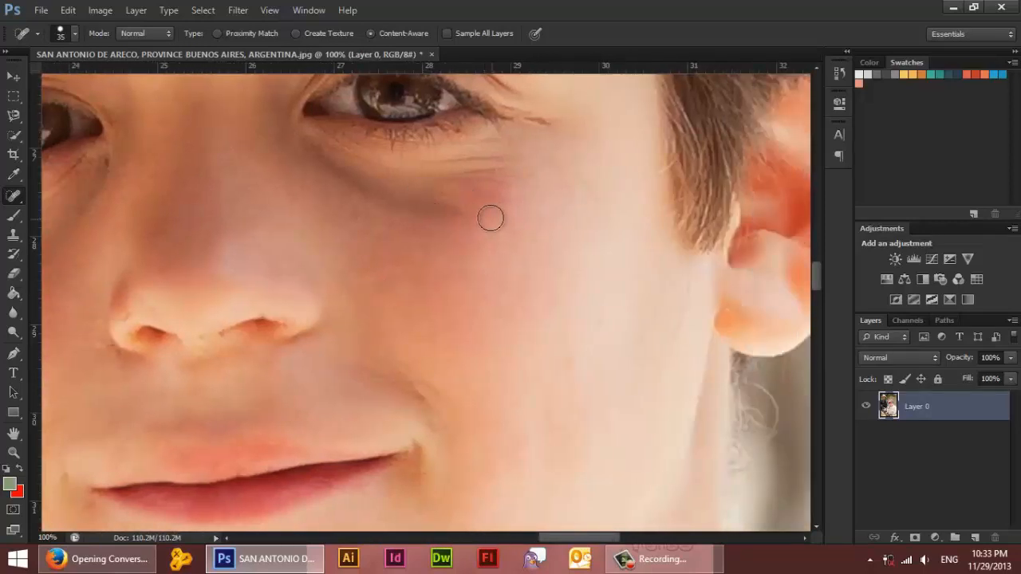
Step: Spot-heal the reddish right-cheek spot and the blemish just beneath the nose
{"action": "left_click", "coordinate": [492, 218]}
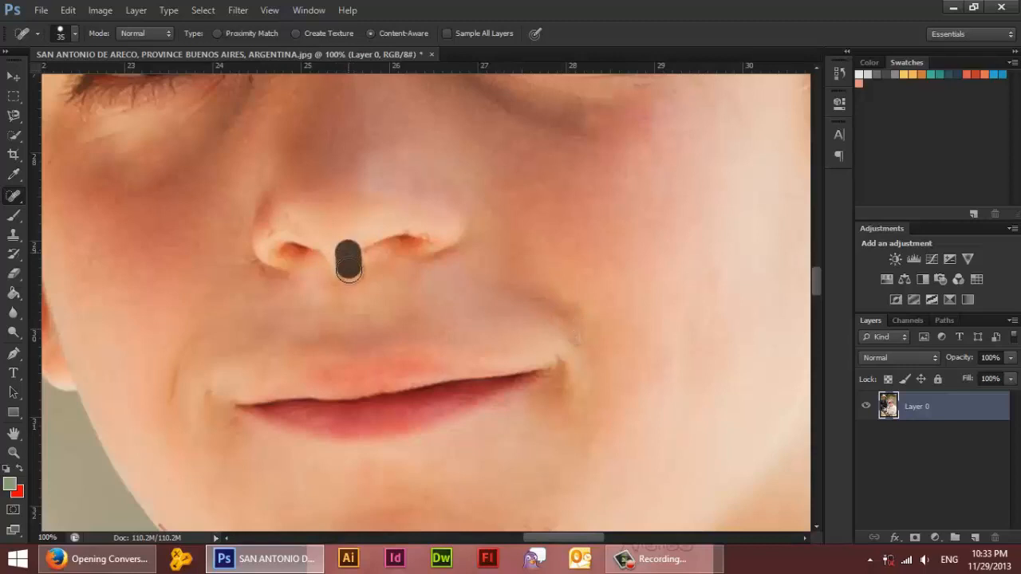
{"action": "left_click", "coordinate": [342, 260]}
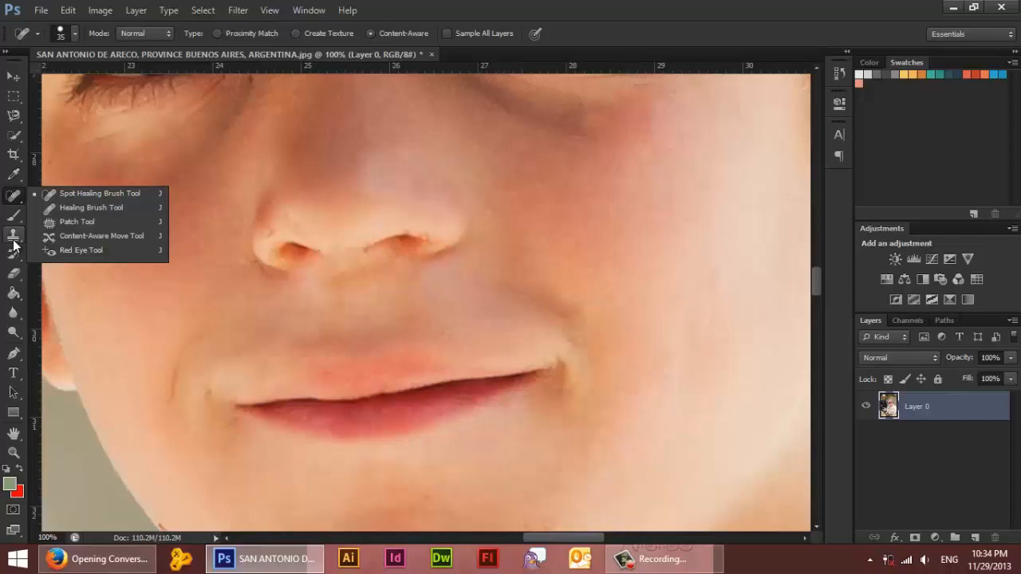
Step: Outline a smooth skin area on the left cheek near the jaw with the Patch Tool
{"action": "left_click", "coordinate": [76, 222]}
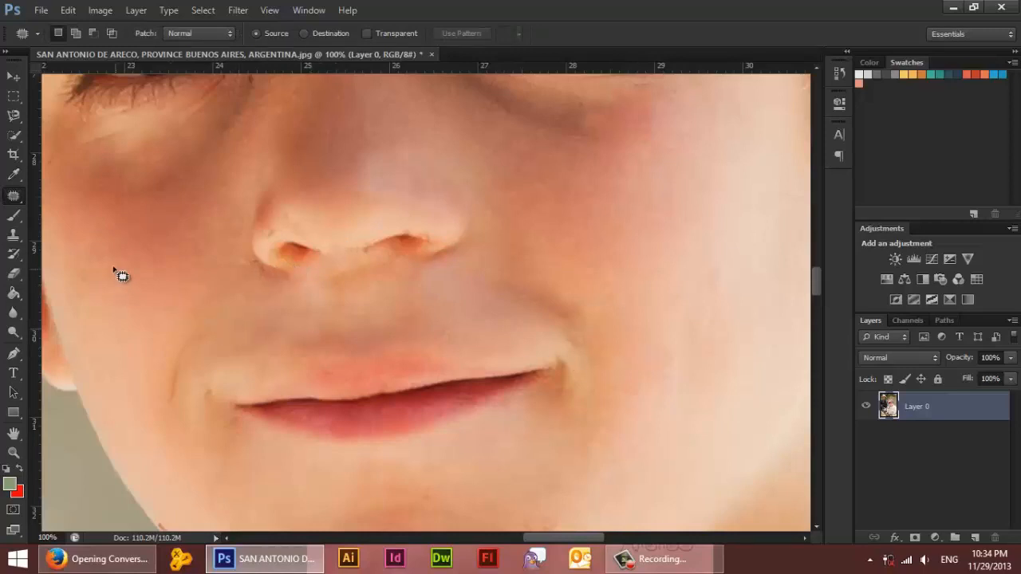
{"action": "left_click_drag", "start_coordinate": [120, 275], "coordinate": [84, 351]}
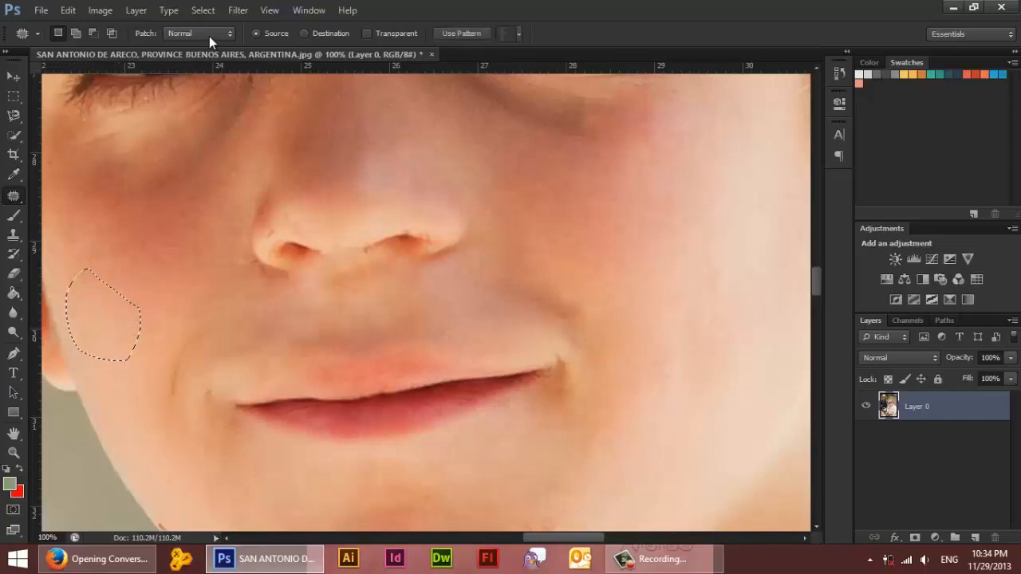
{"action": "mouse_move", "coordinate": [103, 34]}
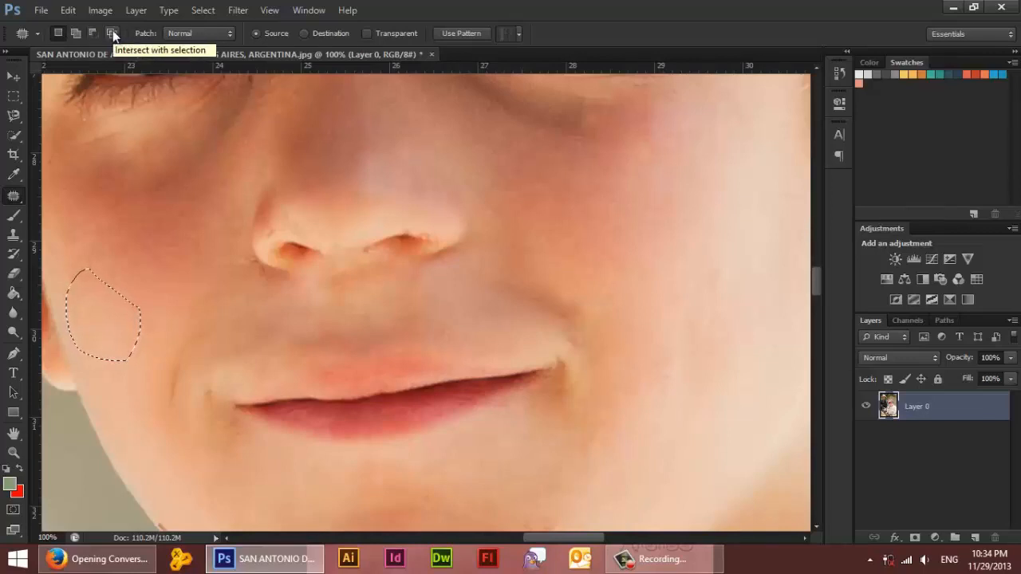
{"action": "mouse_move", "coordinate": [80, 39]}
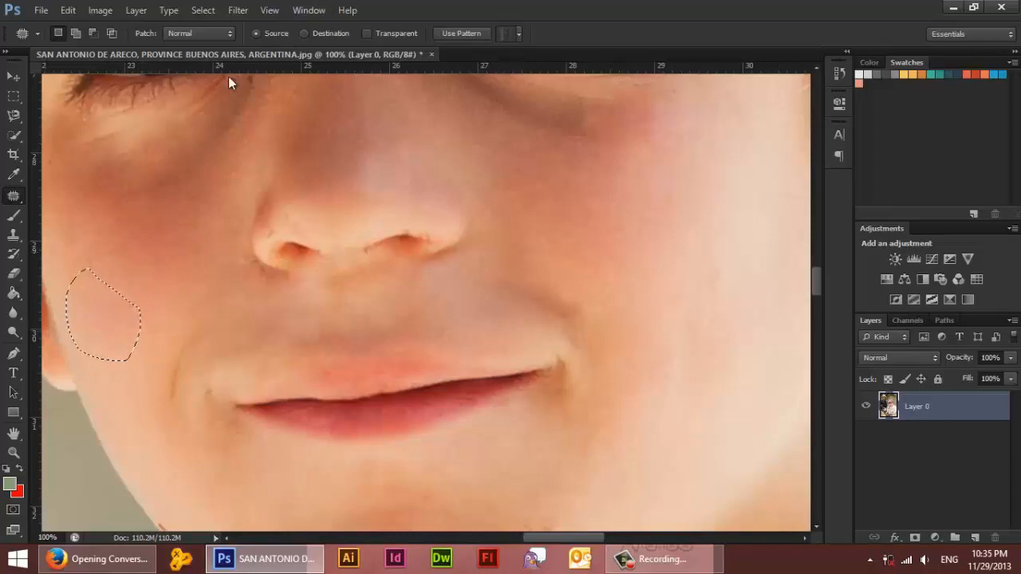
{"action": "left_click_drag", "start_coordinate": [104, 315], "coordinate": [123, 211]}
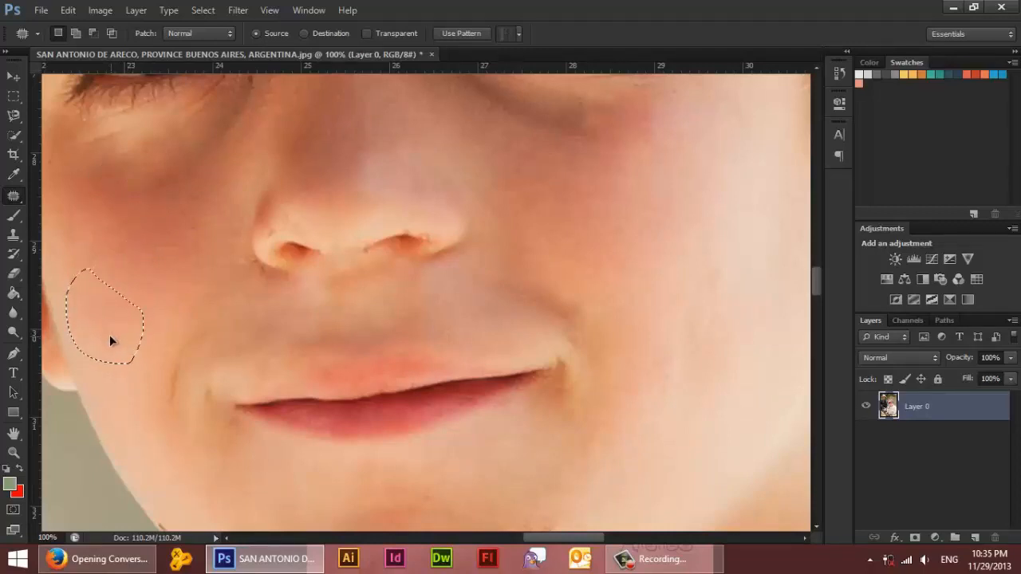
{"action": "left_click_drag", "start_coordinate": [112, 319], "coordinate": [119, 199]}
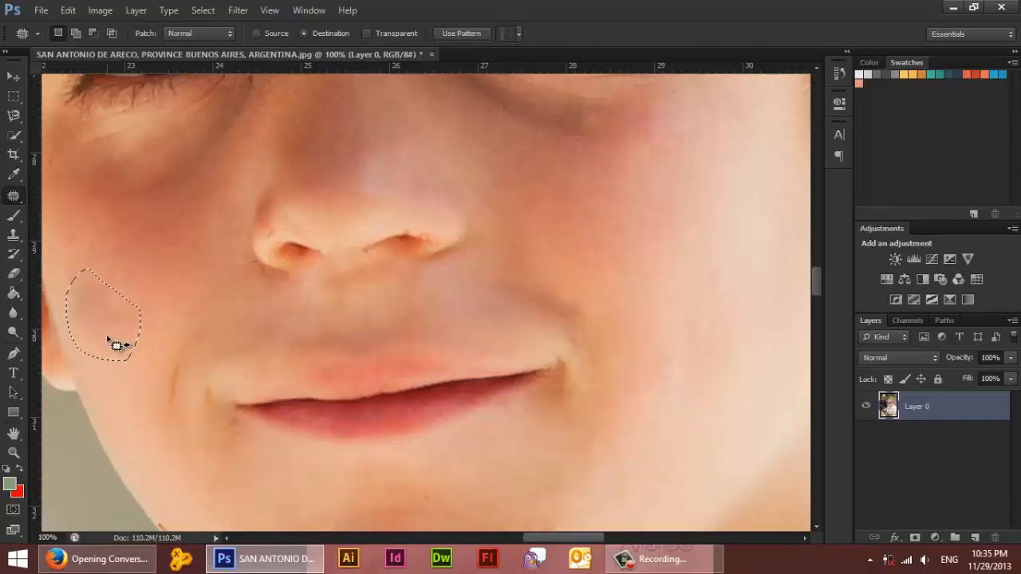
Step: Drag copies of the skin patch onto the upper cheek, mouth corner and chin blemishes
{"action": "left_click_drag", "start_coordinate": [107, 315], "coordinate": [159, 247]}
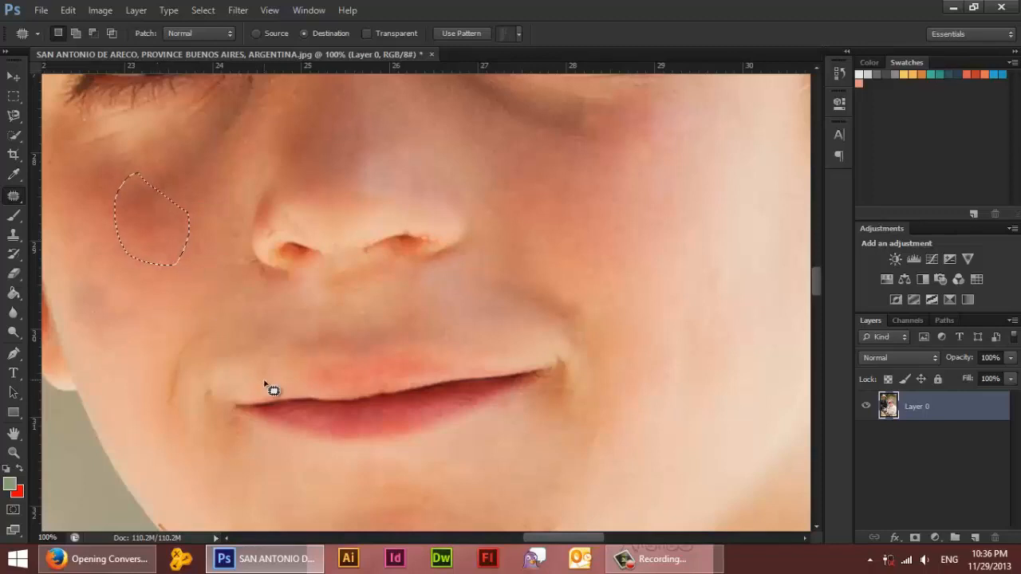
{"action": "mouse_move", "coordinate": [257, 405]}
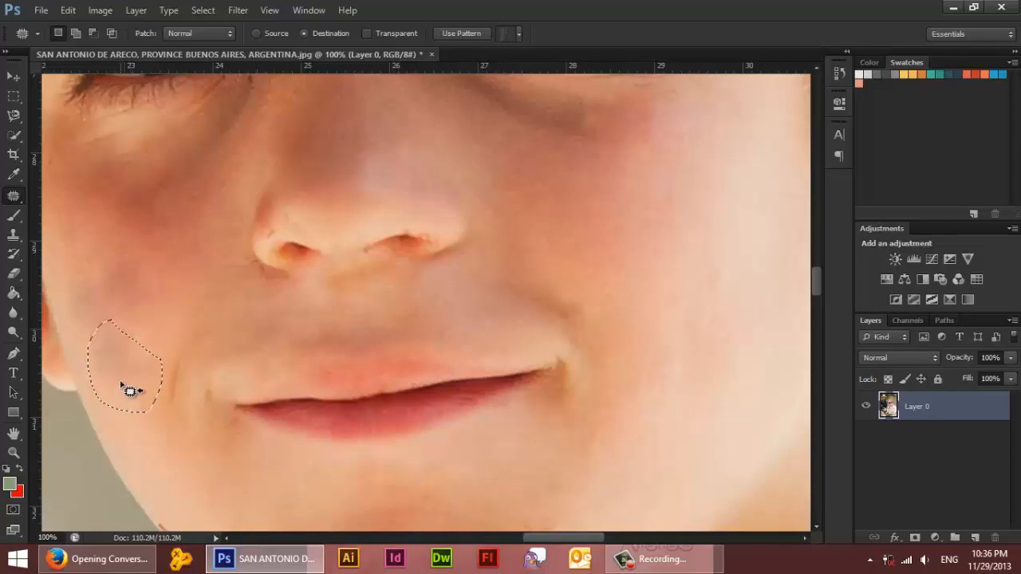
{"action": "left_click_drag", "start_coordinate": [128, 387], "coordinate": [142, 269]}
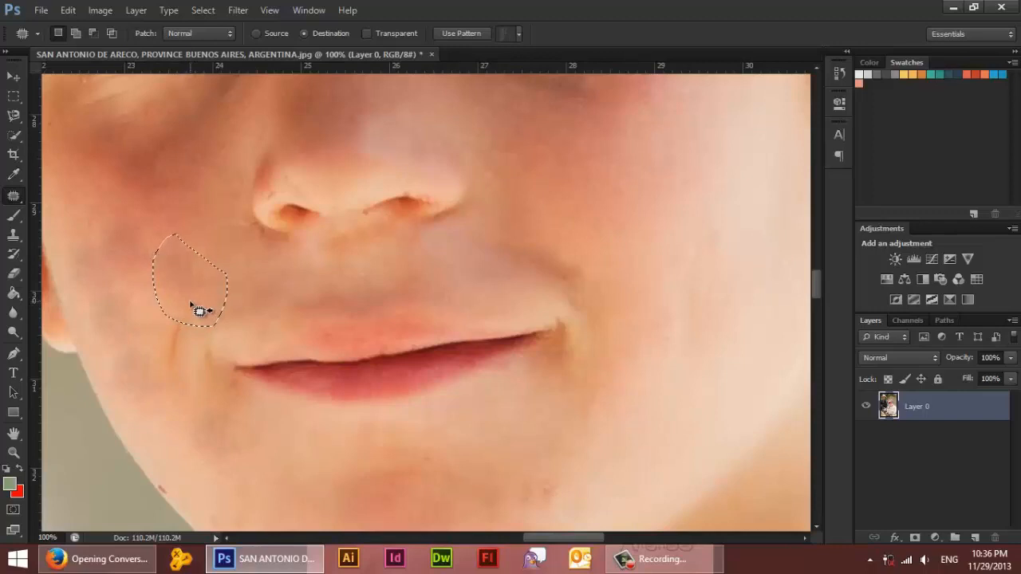
{"action": "left_click_drag", "start_coordinate": [195, 283], "coordinate": [228, 451]}
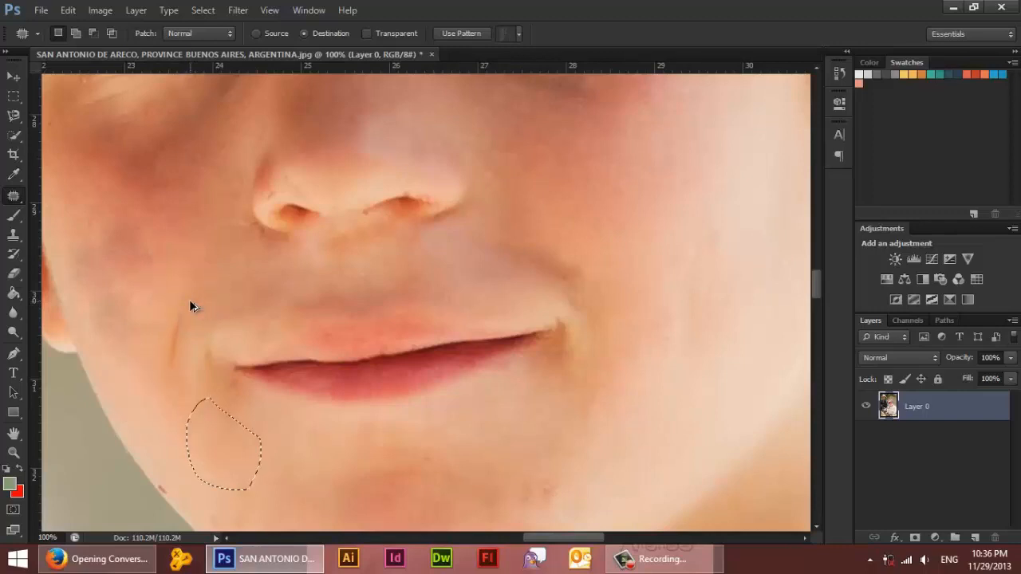
{"action": "left_click_drag", "start_coordinate": [223, 447], "coordinate": [152, 184]}
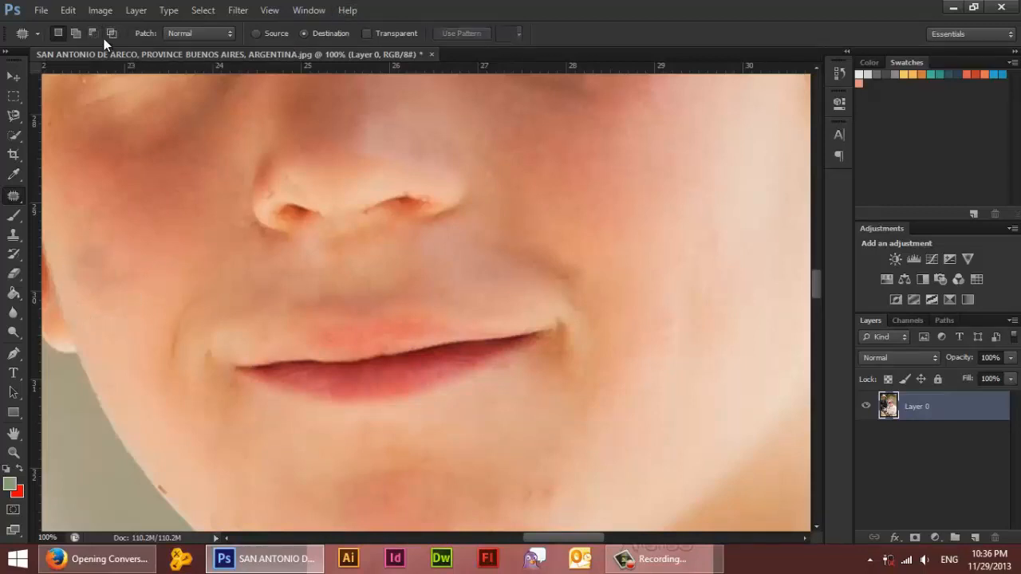
{"action": "mouse_move", "coordinate": [95, 35]}
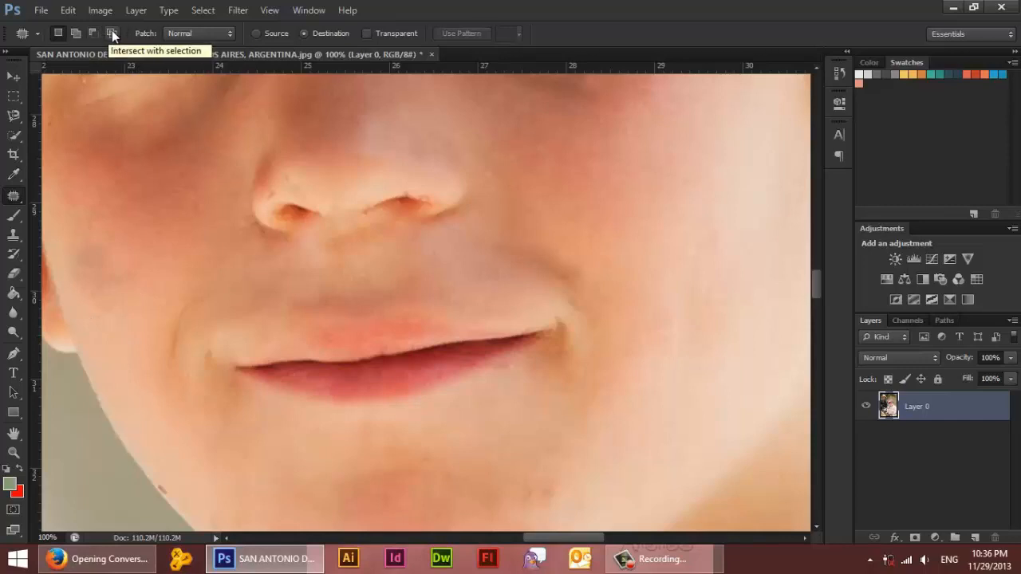
{"action": "mouse_move", "coordinate": [133, 174]}
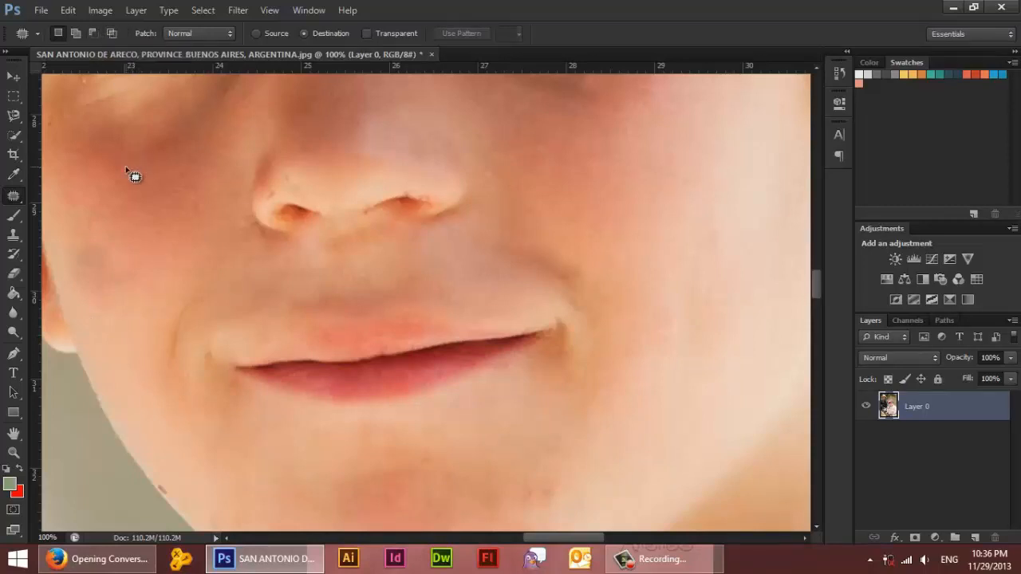
{"action": "left_click", "coordinate": [10, 79]}
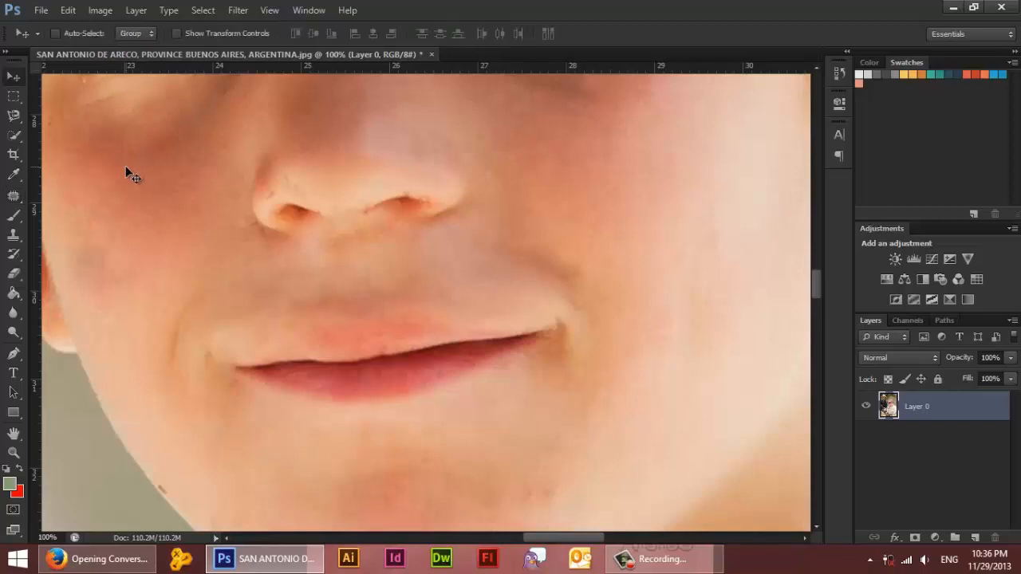
{"action": "mouse_move", "coordinate": [130, 67]}
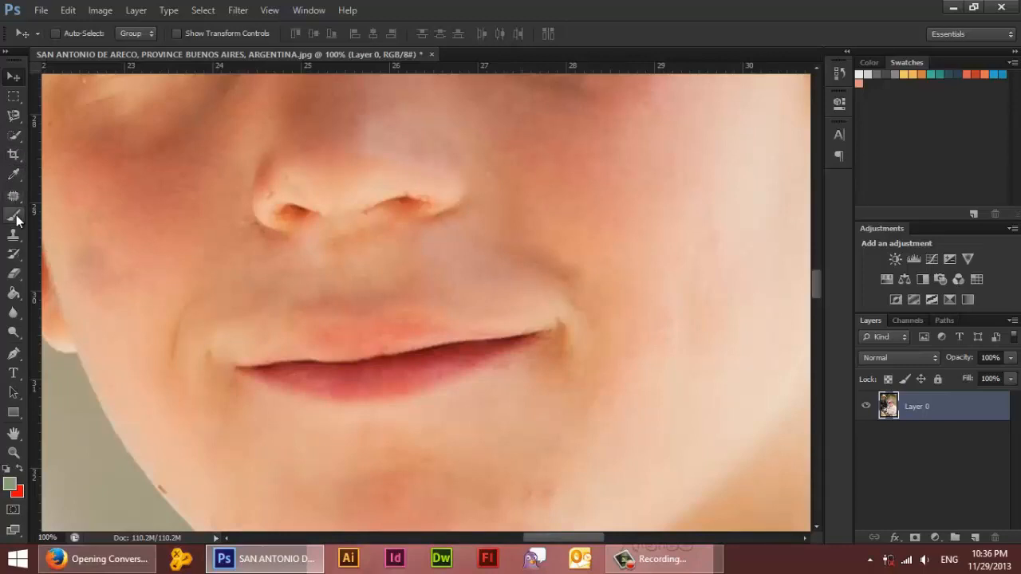
{"action": "mouse_move", "coordinate": [15, 215]}
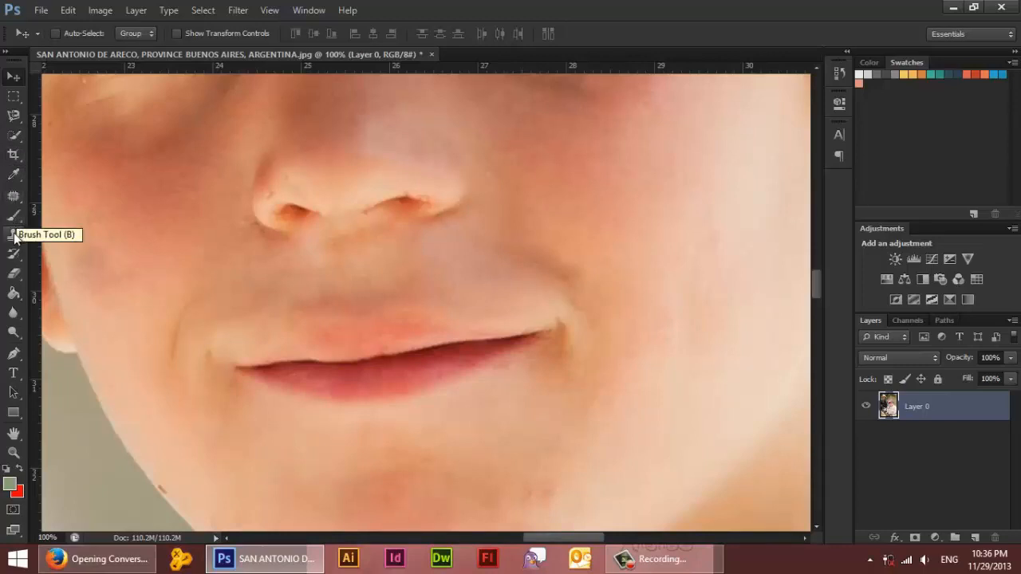
{"action": "mouse_move", "coordinate": [14, 238]}
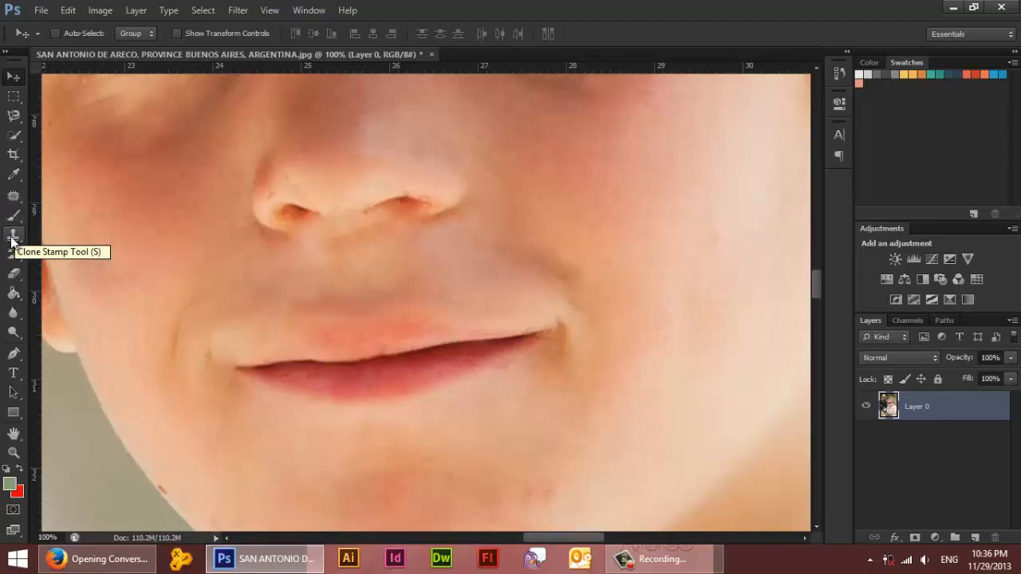
{"action": "mouse_move", "coordinate": [16, 259]}
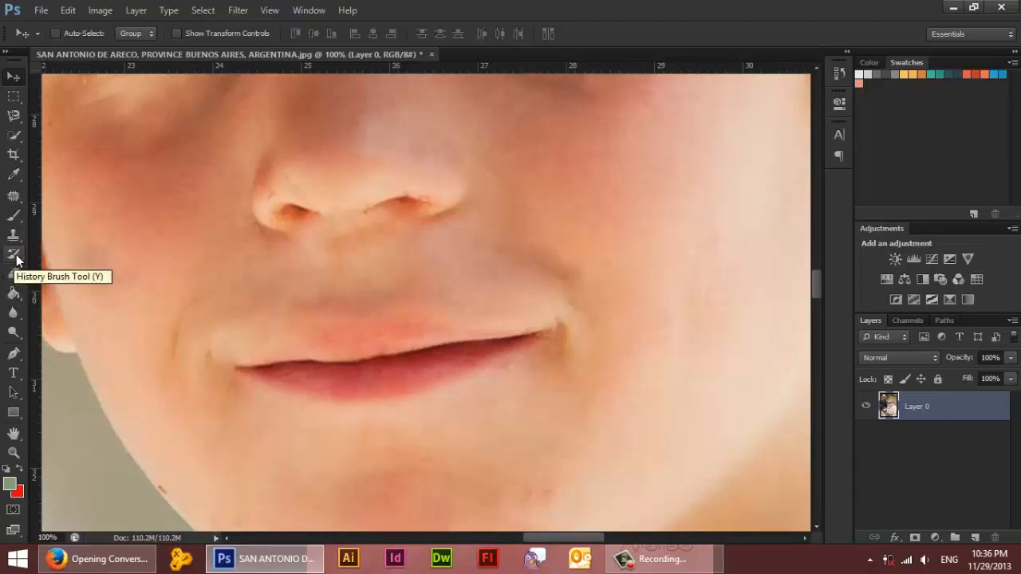
{"action": "mouse_move", "coordinate": [13, 275]}
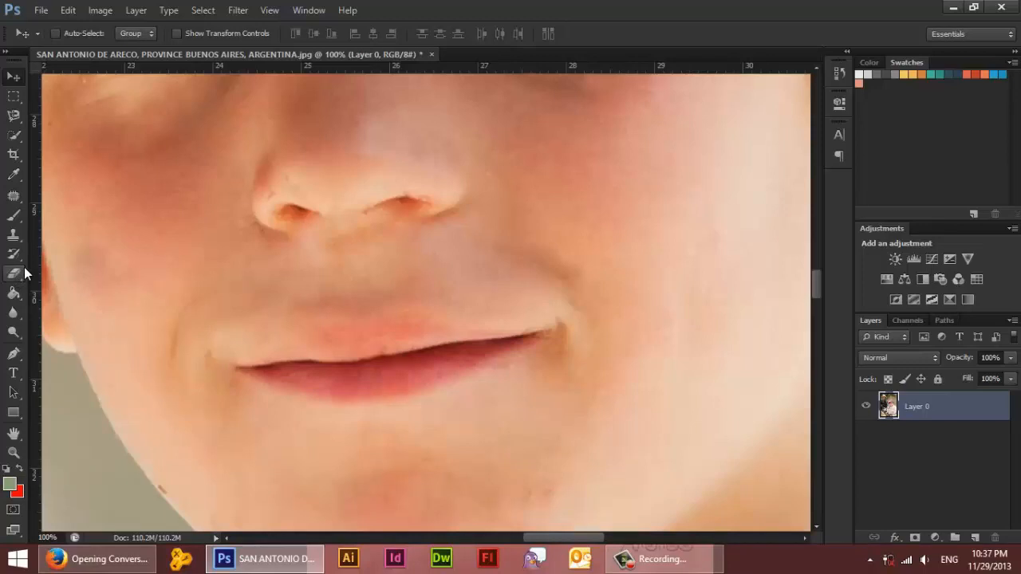
{"action": "mouse_move", "coordinate": [182, 257]}
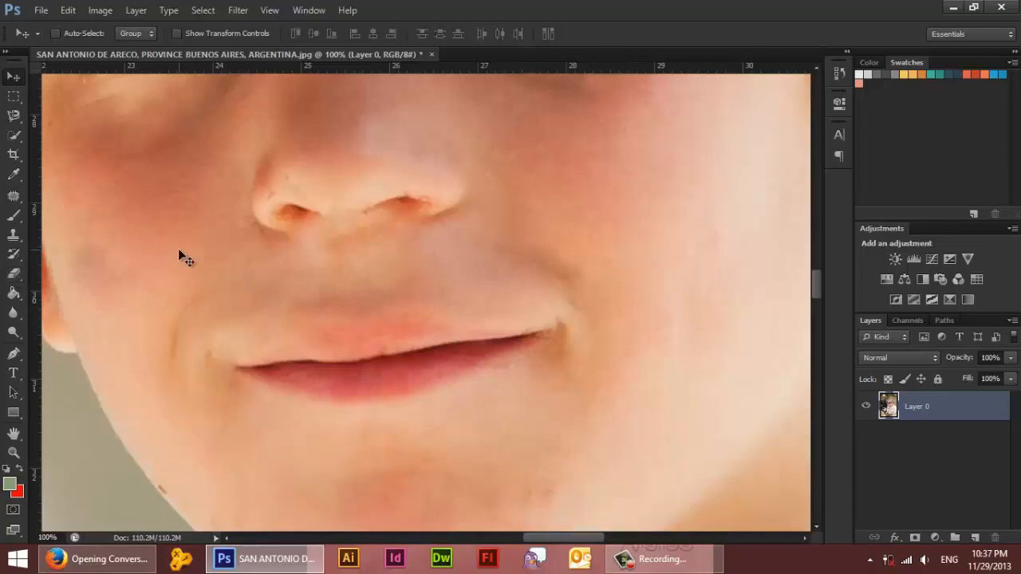